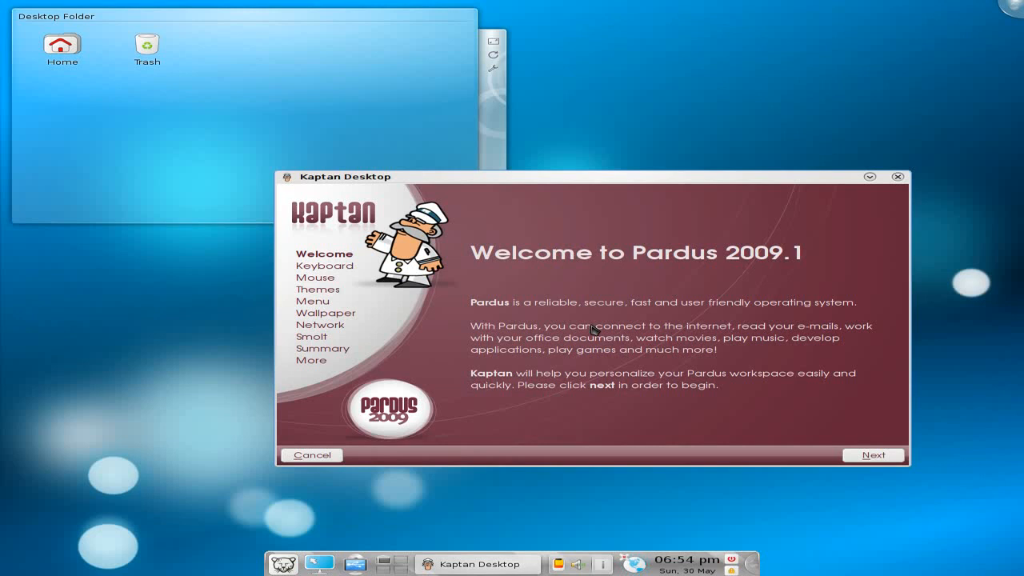
mouse_move(584, 288)
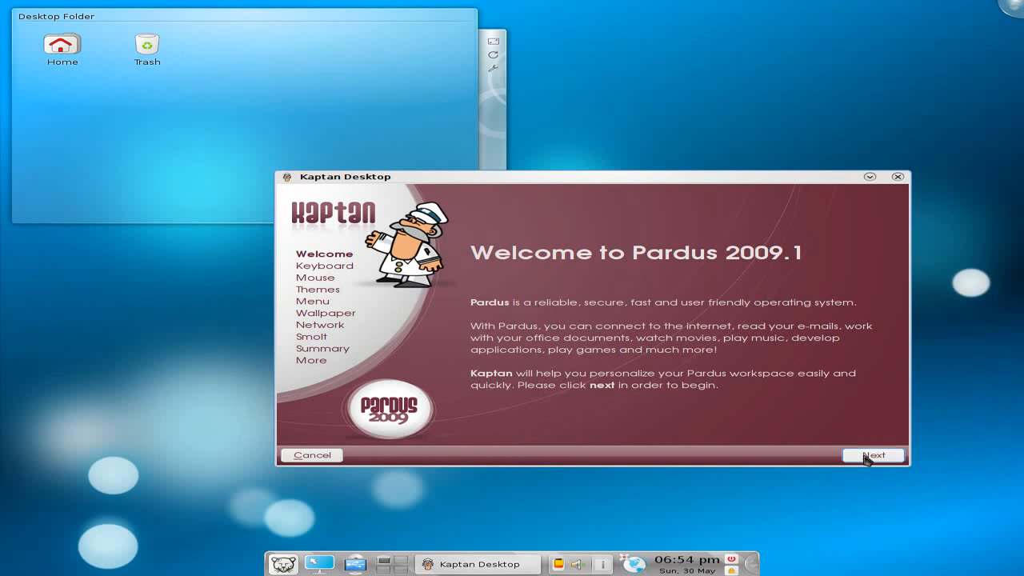
Advance from the Pardus welcome page to the keyboard layout language step
click(873, 454)
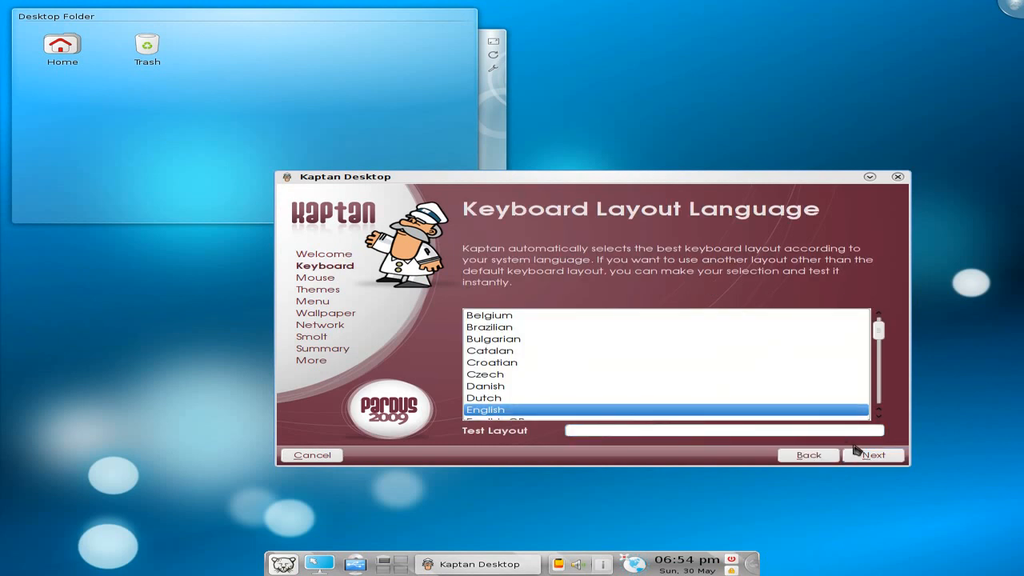
Choose single-click opening of files and folders in the mouse behaviour step
click(874, 454)
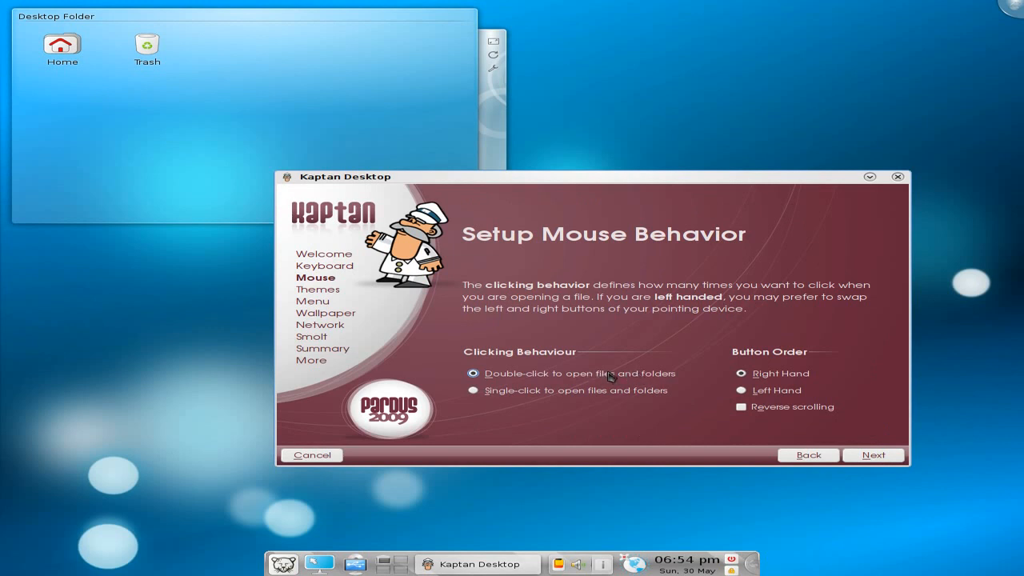
click(474, 390)
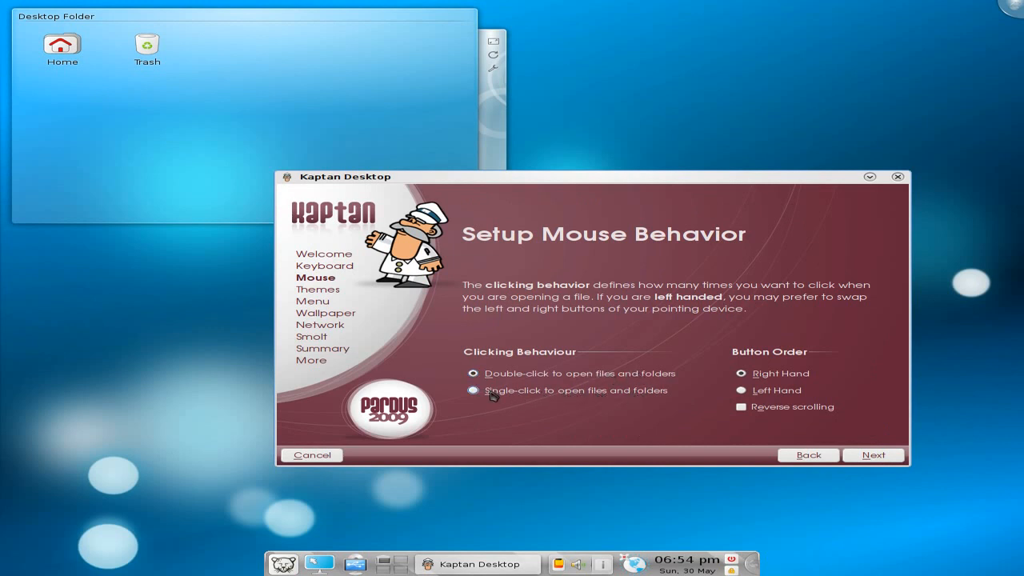
click(474, 390)
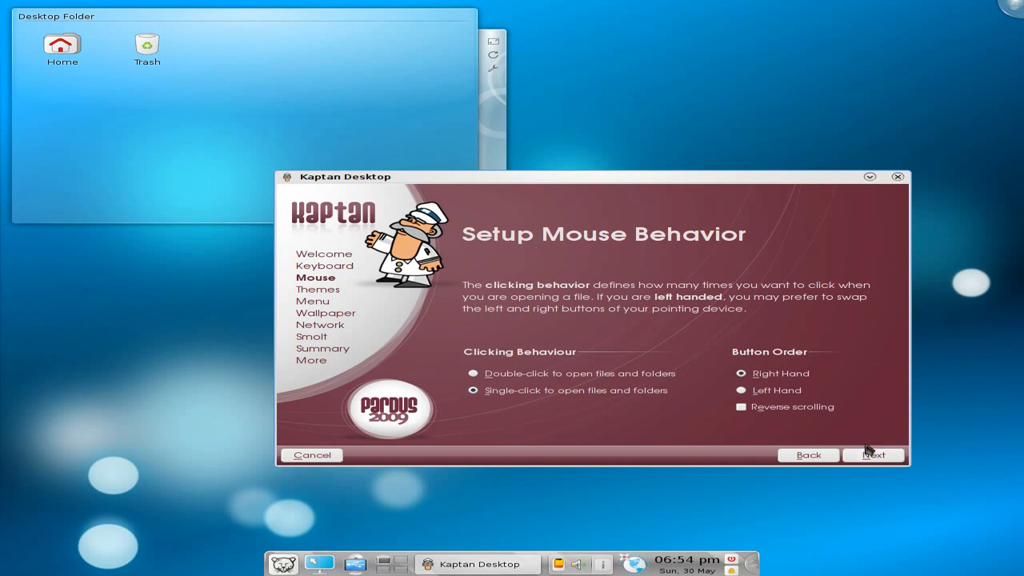
click(873, 454)
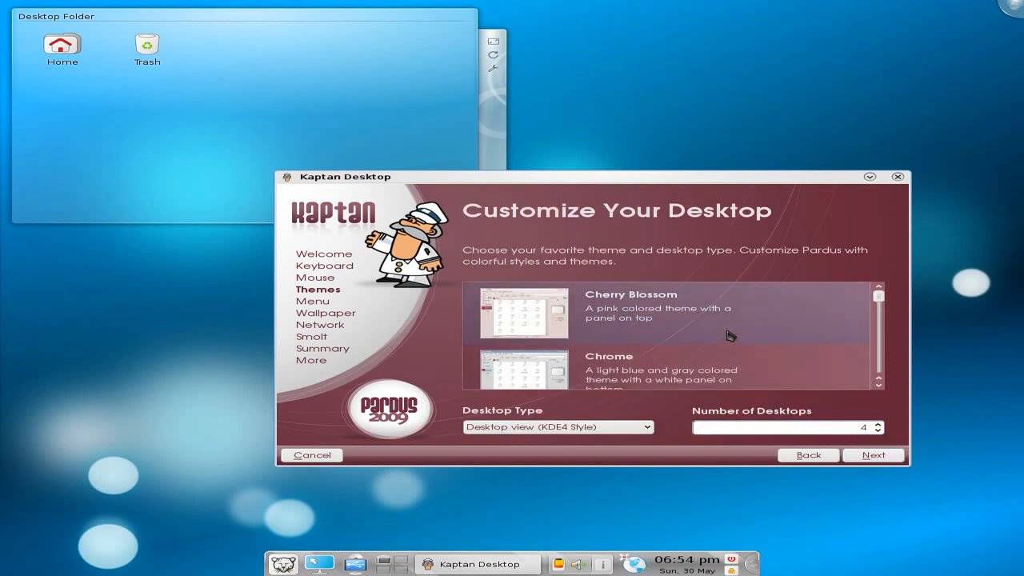
mouse_move(557, 310)
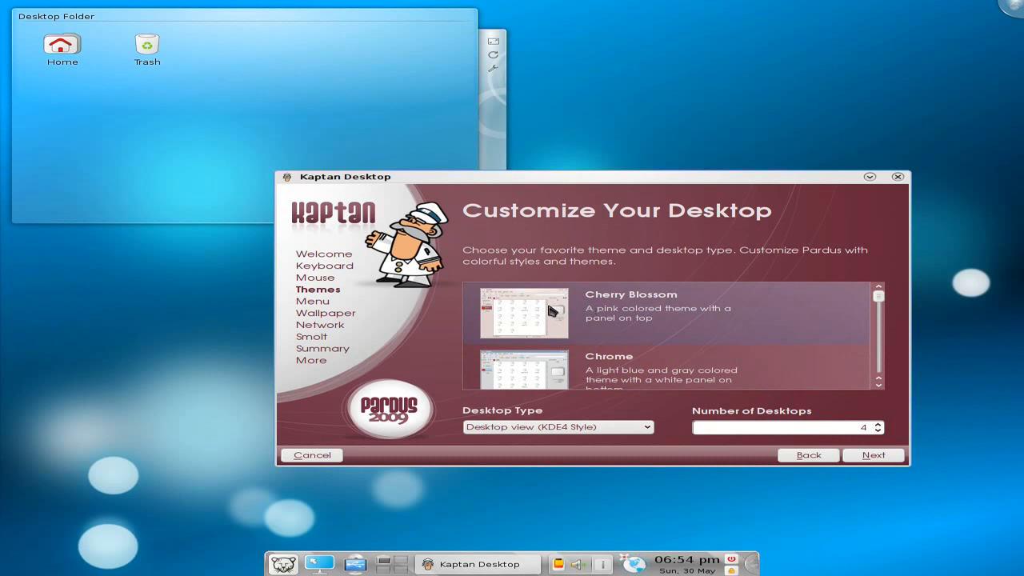
Pick the Cherry Blossom theme and continue to the menu style step
click(664, 312)
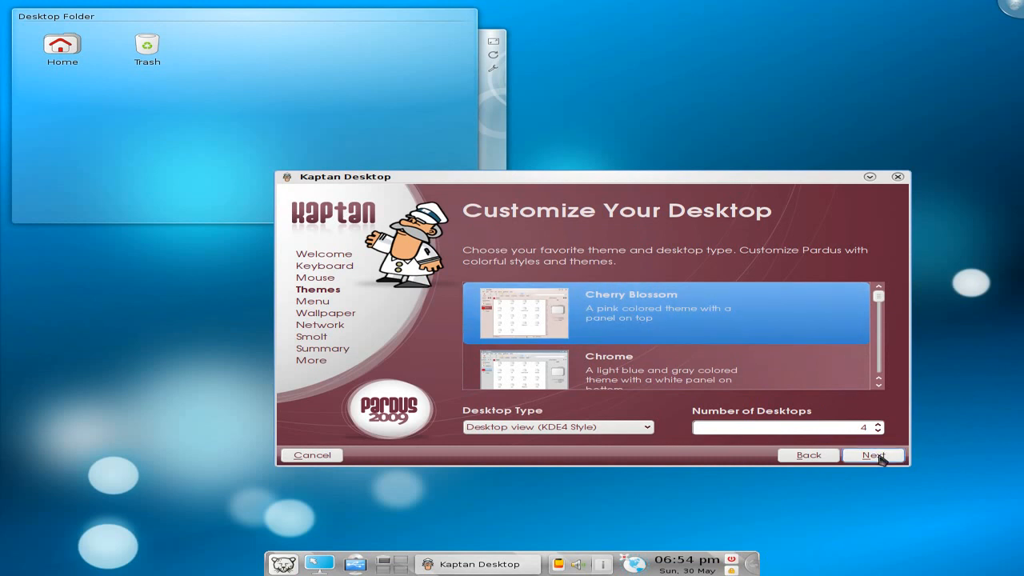
click(873, 454)
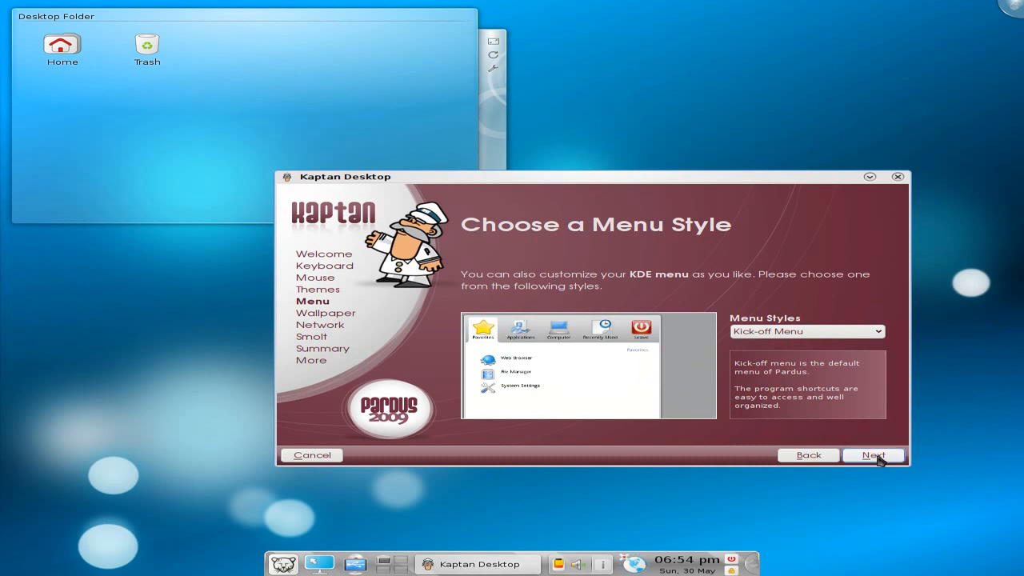
Keep the Kick-off menu style and browse the wallpaper list, choosing Anitkabir
click(873, 454)
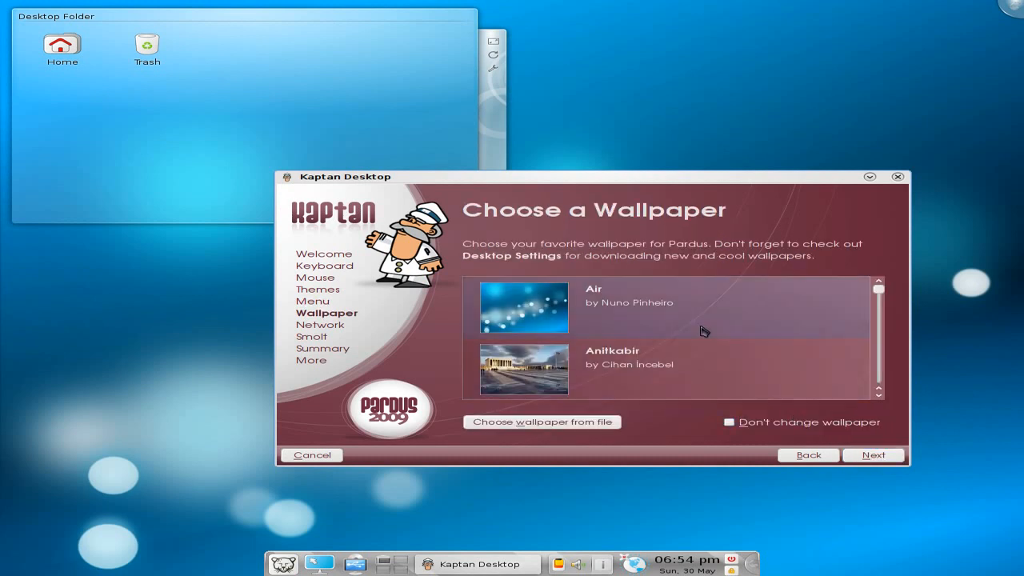
scroll(down, 3)
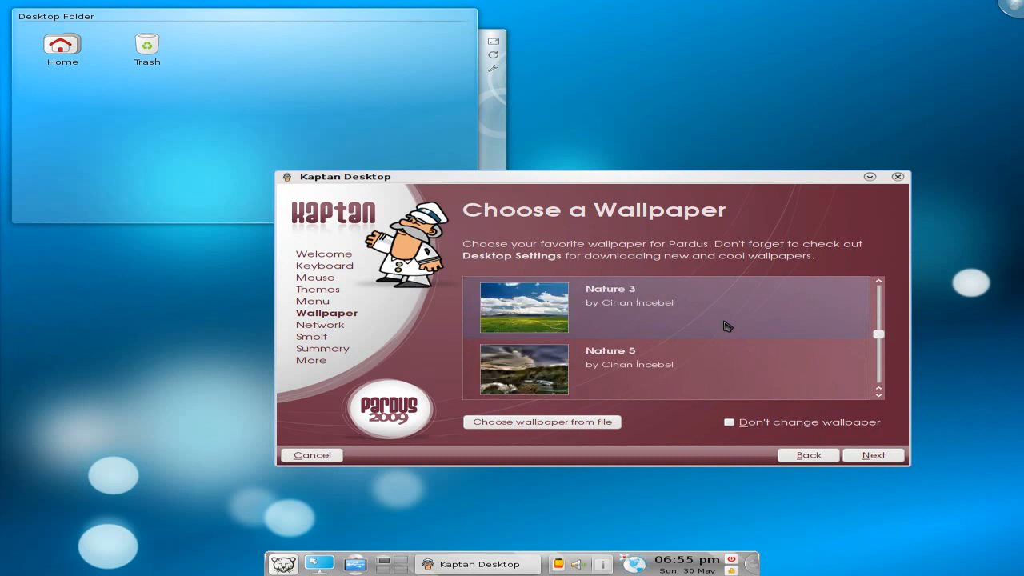
scroll(down, 3)
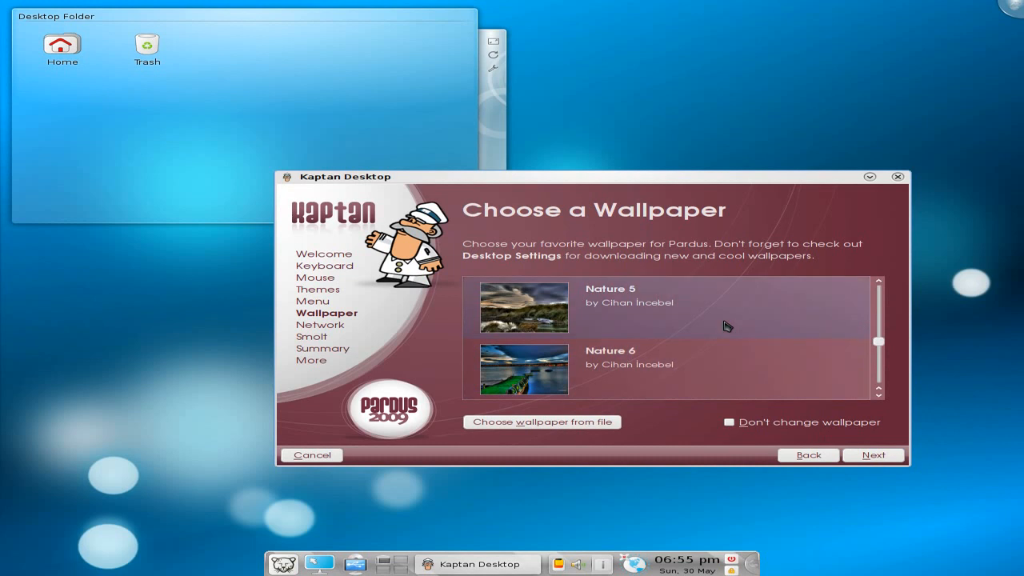
scroll(up, 3)
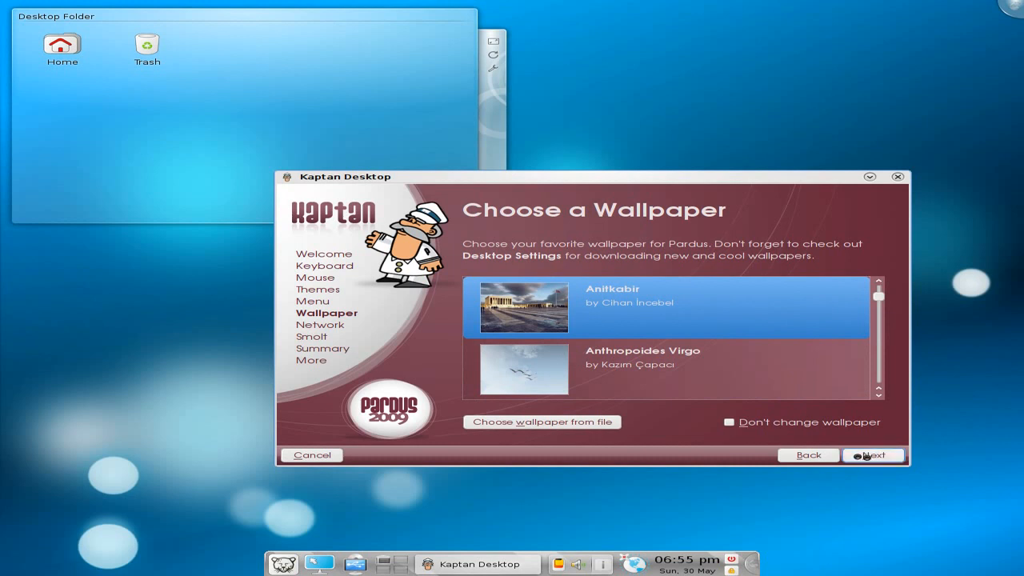
Create an Ethernet eth0 connection profile named home in the internet step
click(874, 454)
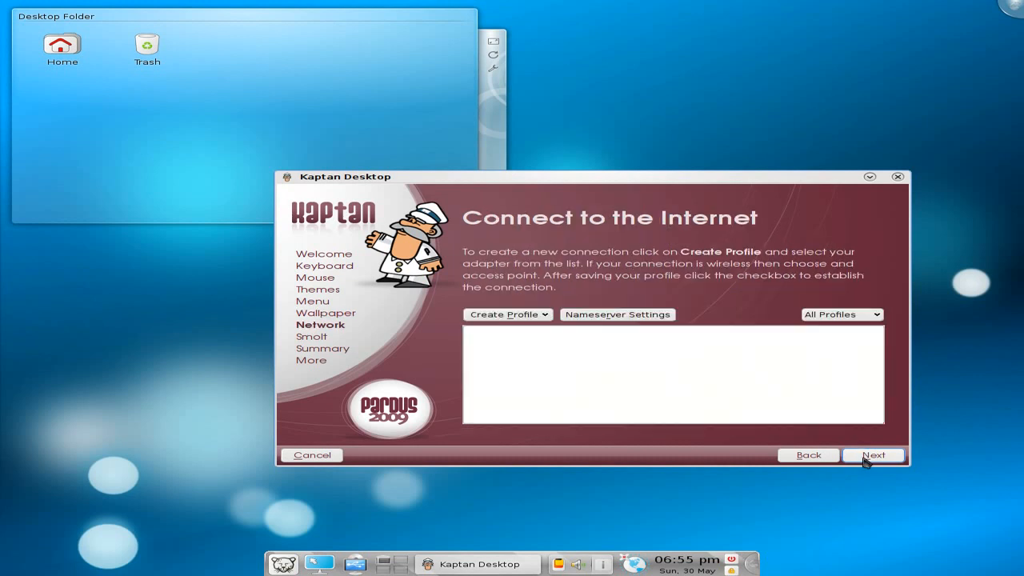
mouse_move(566, 355)
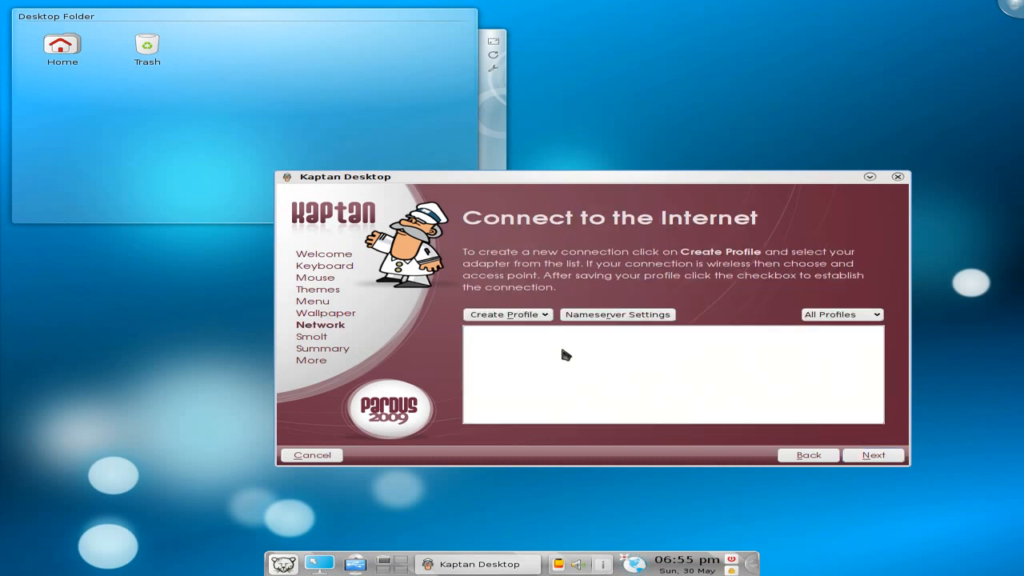
click(507, 314)
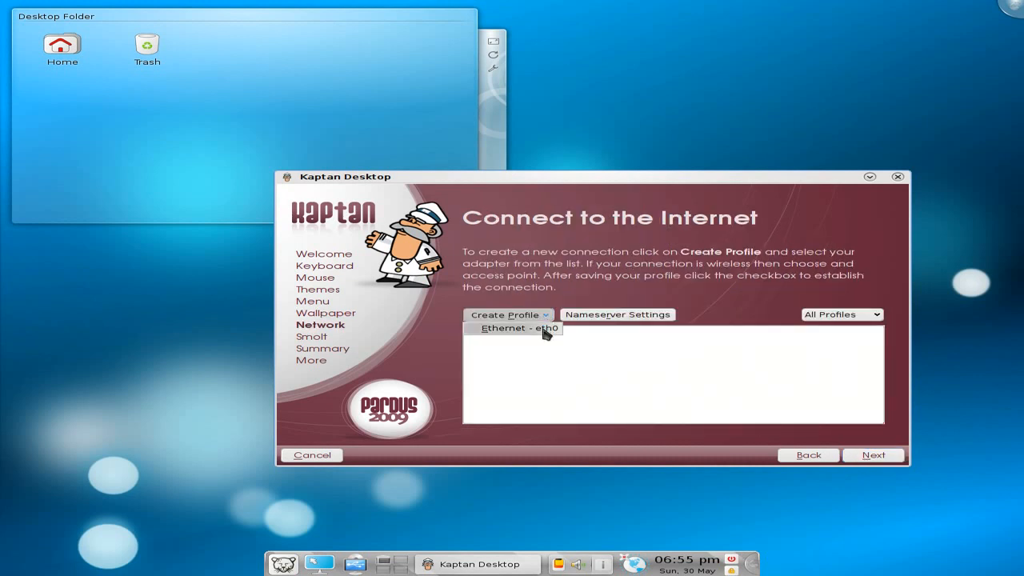
click(520, 328)
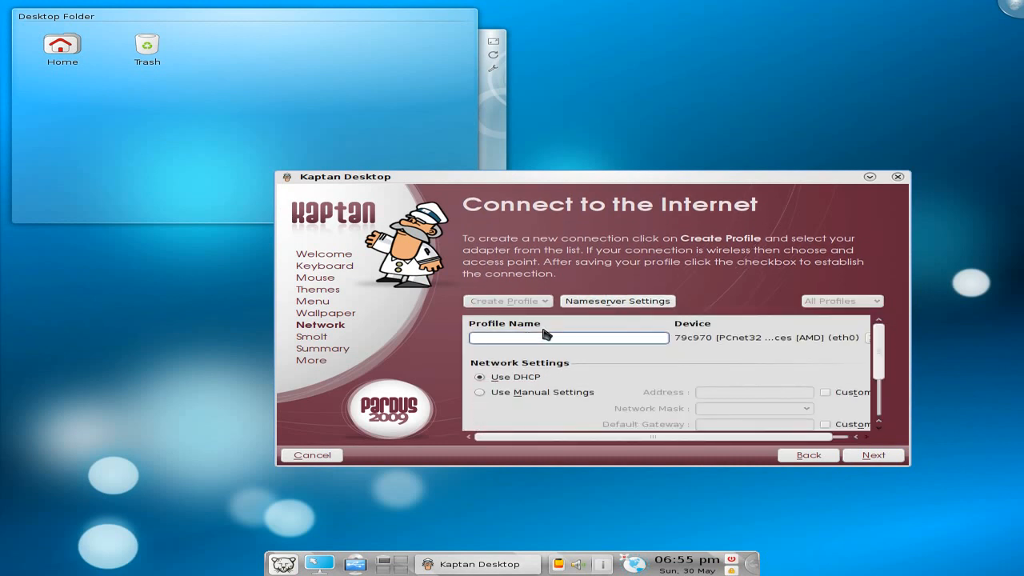
click(569, 336)
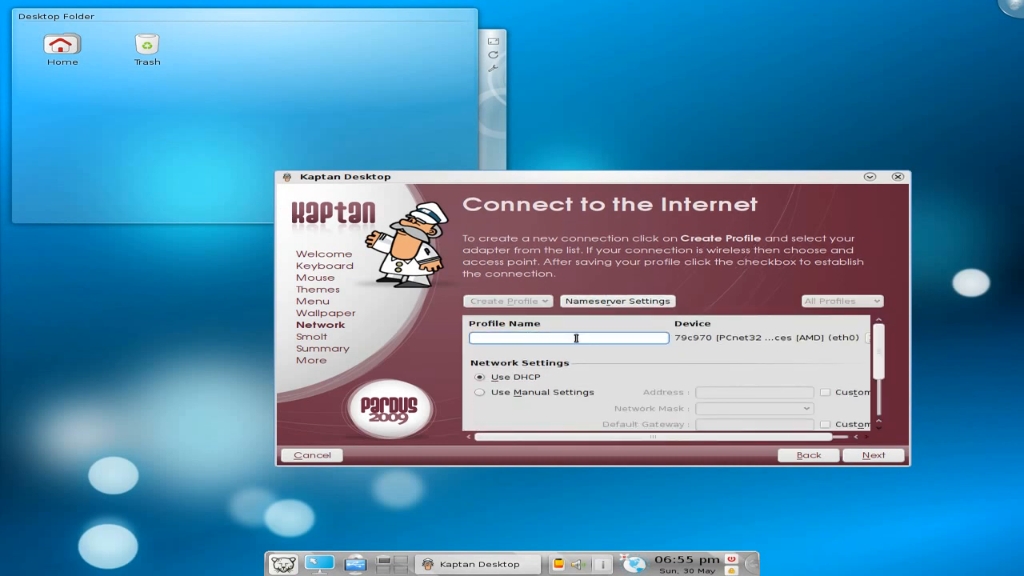
text(home)
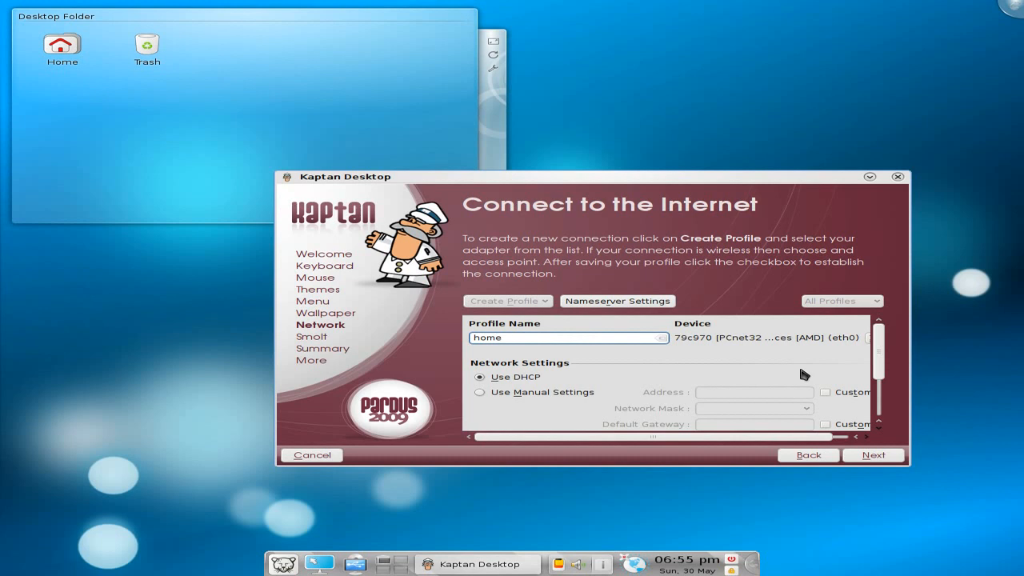
scroll(down, 3)
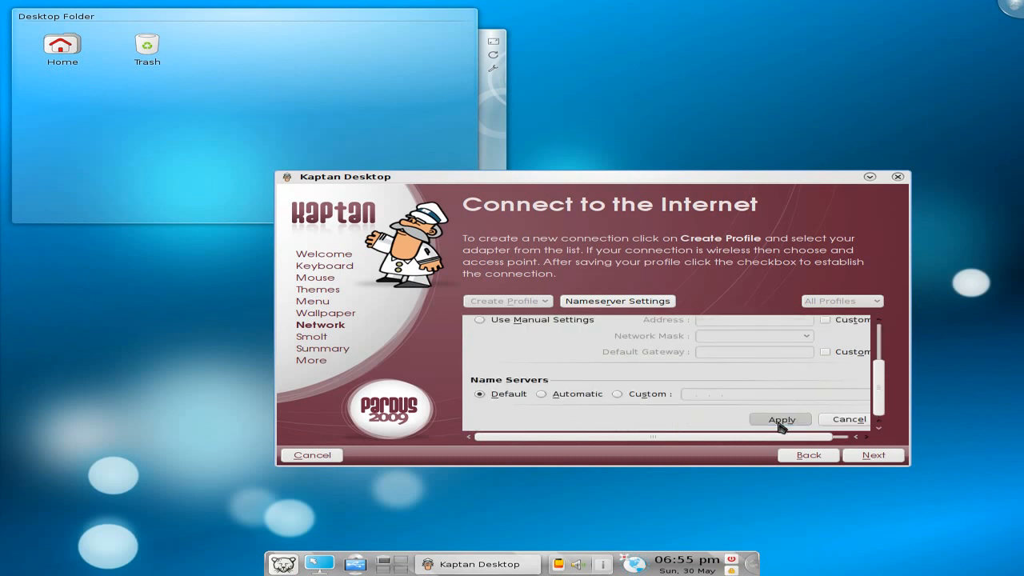
click(781, 419)
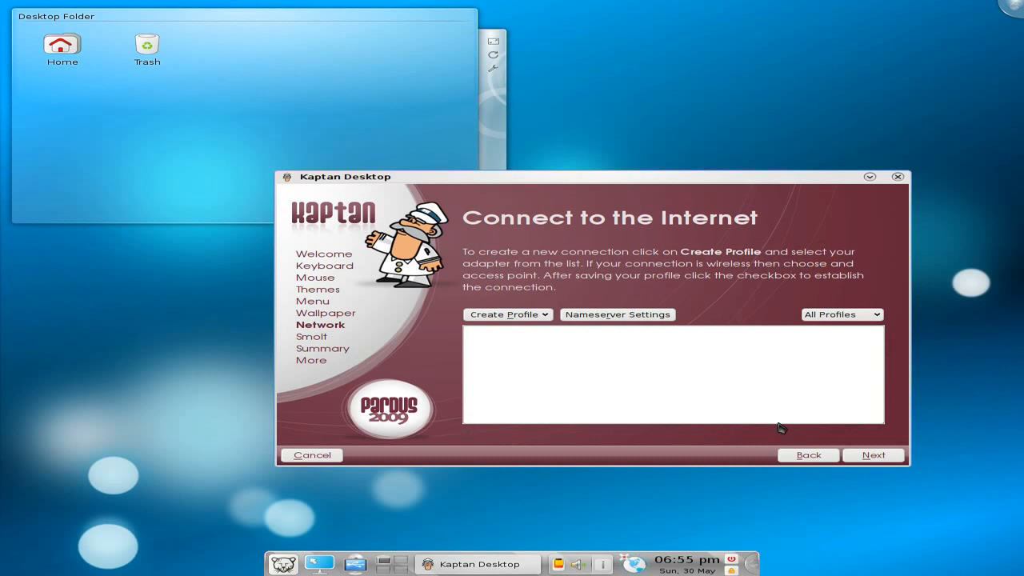
Enable the home profile so it connects at 10.0.2.15
click(507, 314)
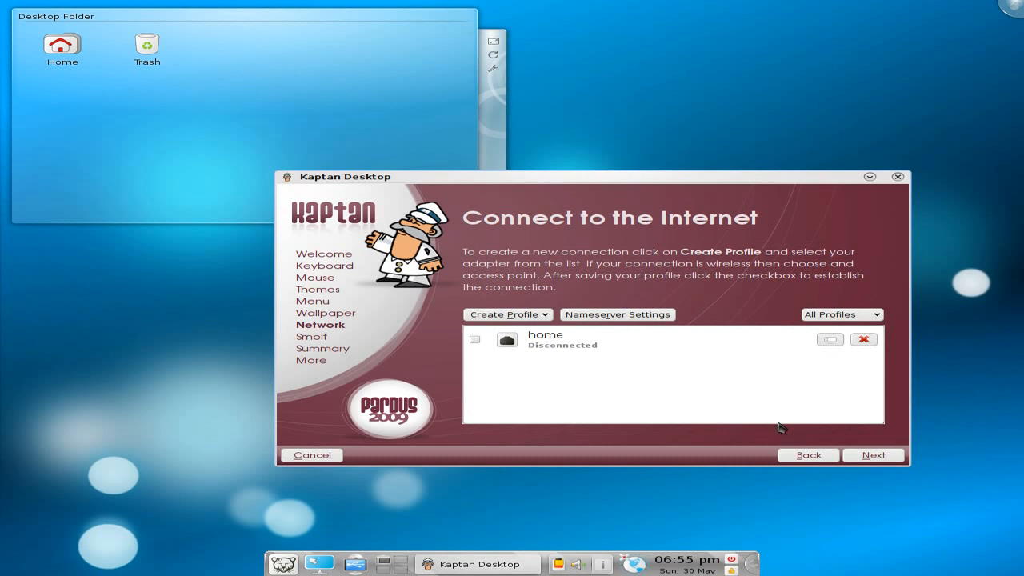
click(474, 340)
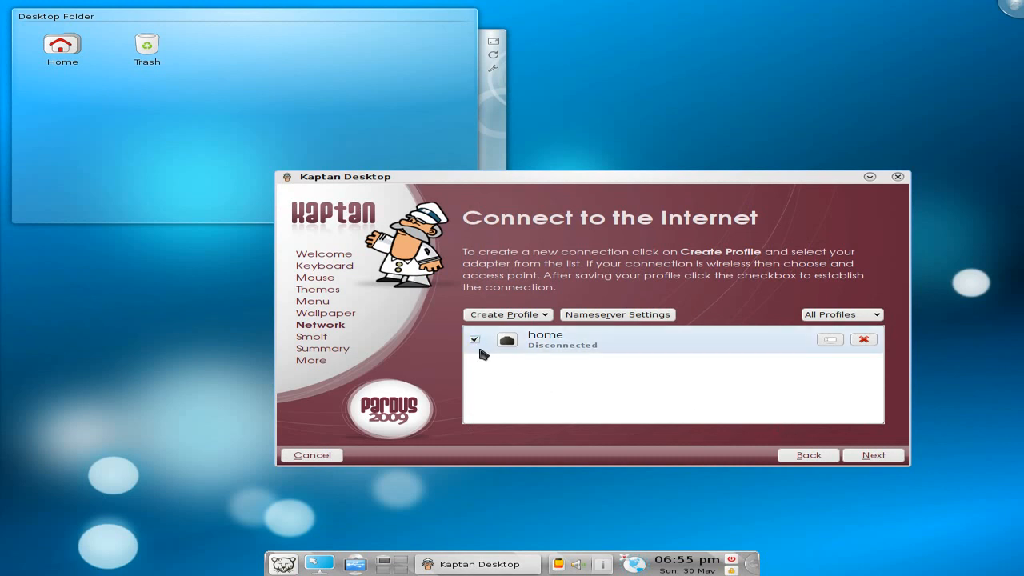
click(473, 339)
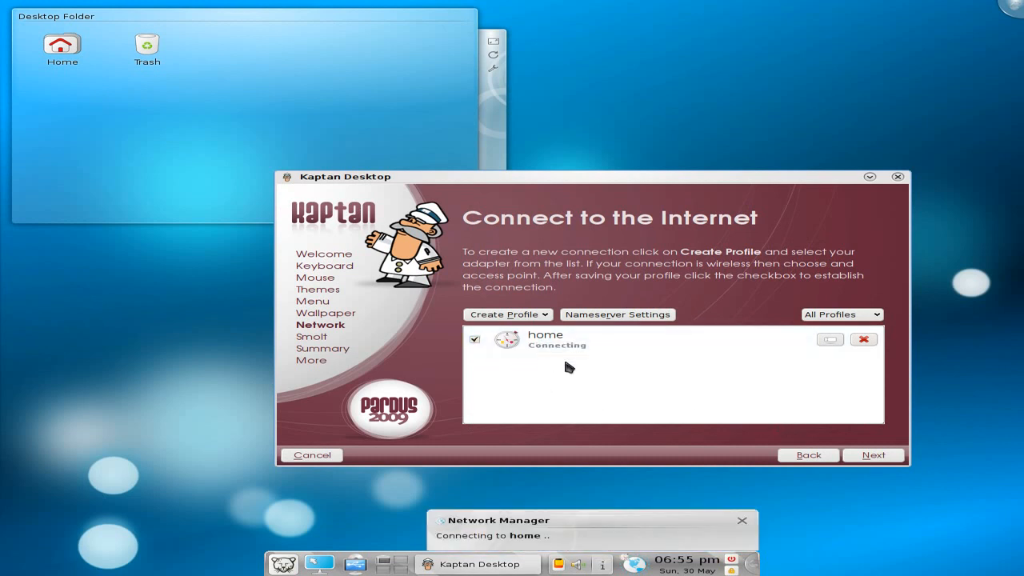
mouse_move(617, 424)
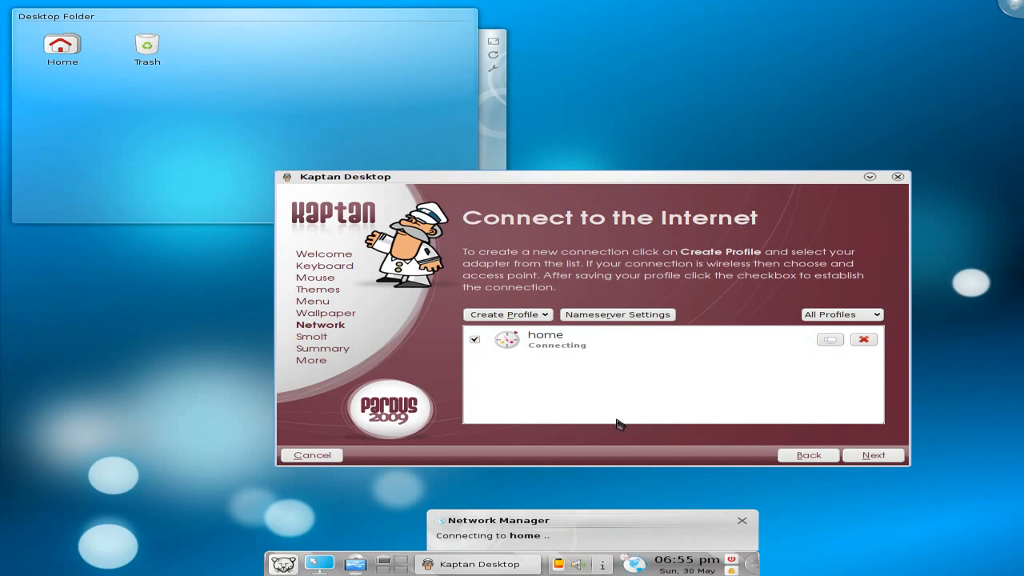
mouse_move(669, 502)
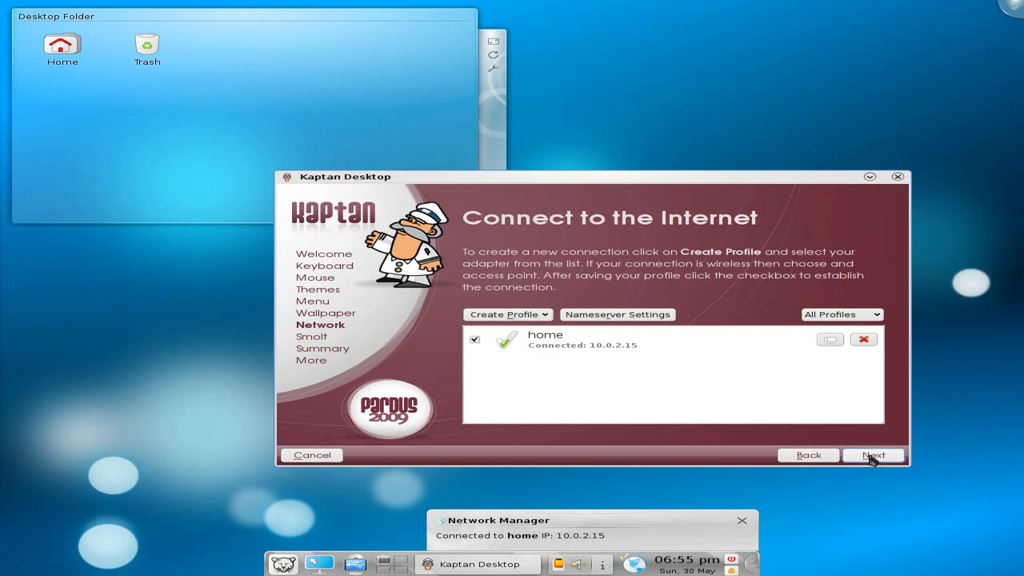
Pass the profile-sharing page, review the summary and apply the wizard settings
click(873, 455)
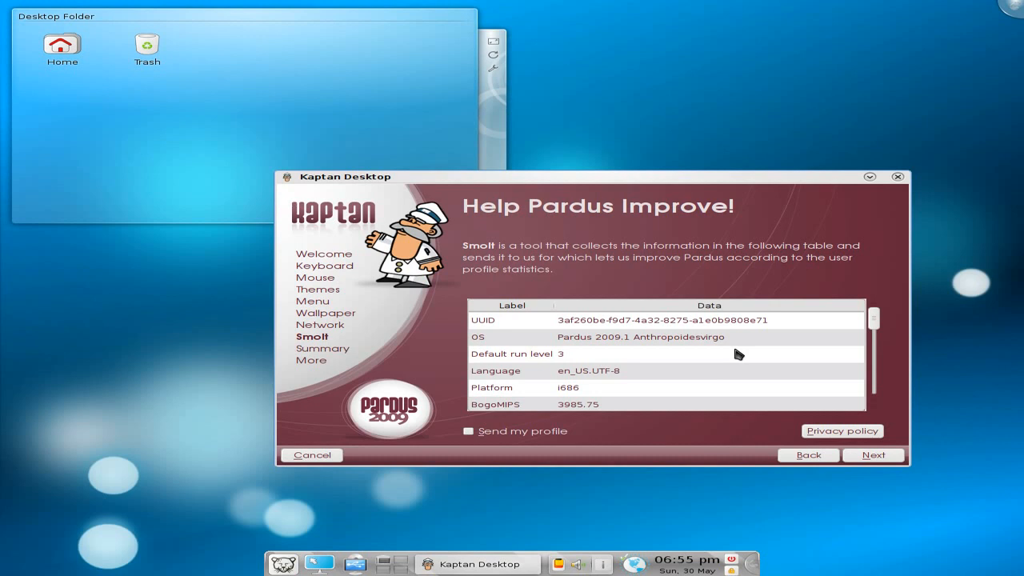
scroll(down, 3)
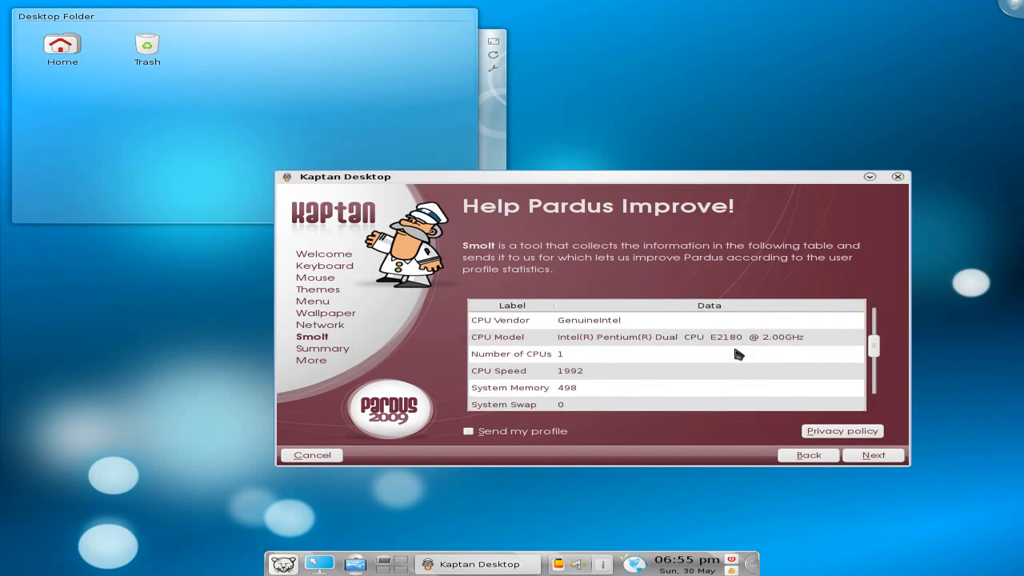
scroll(down, 3)
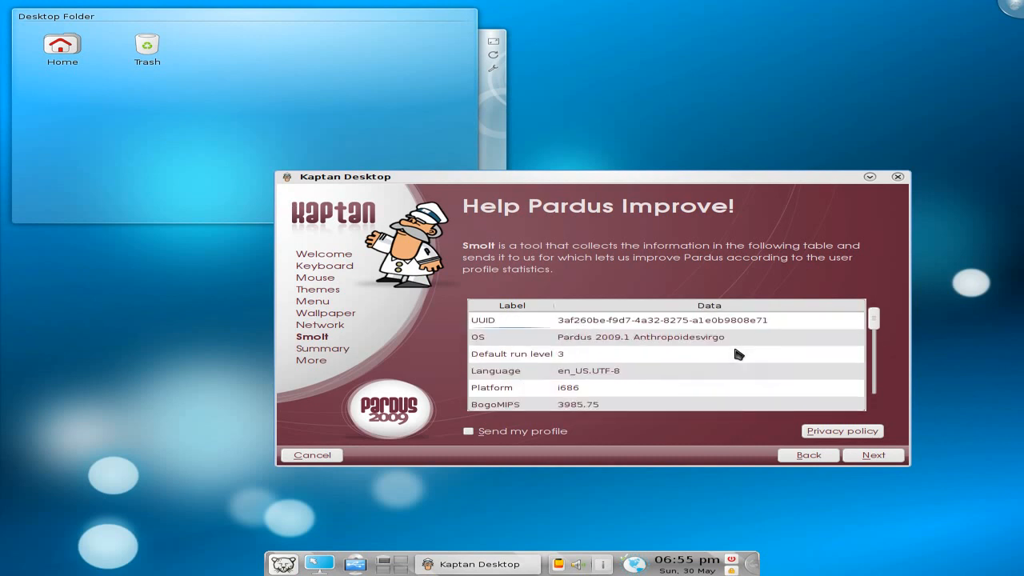
mouse_move(873, 454)
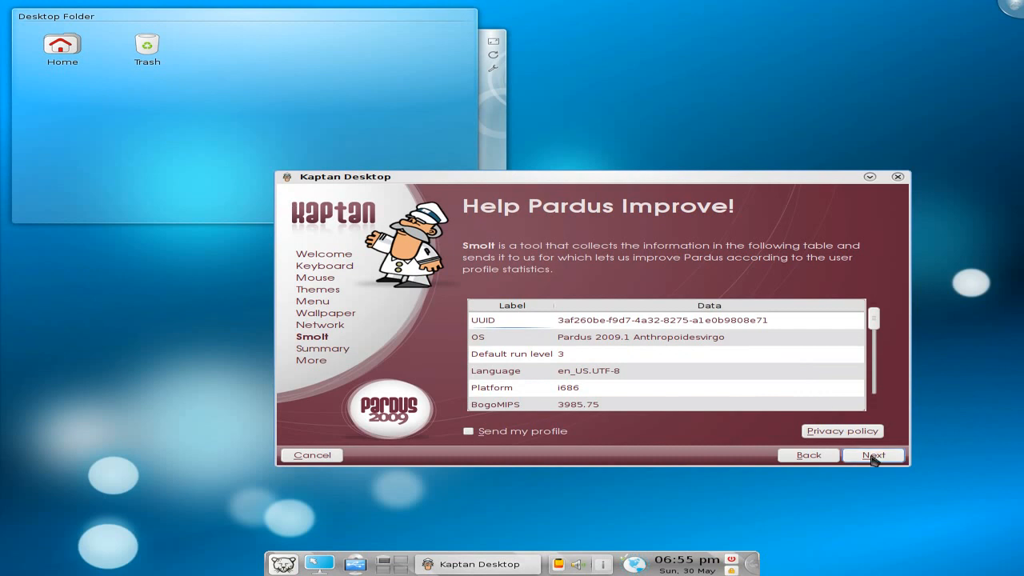
click(873, 454)
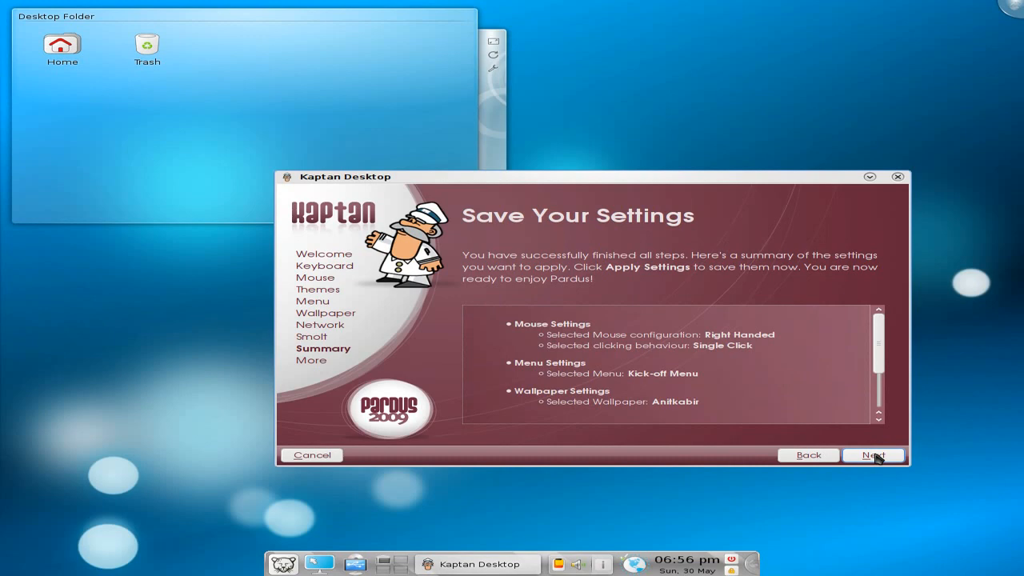
click(873, 454)
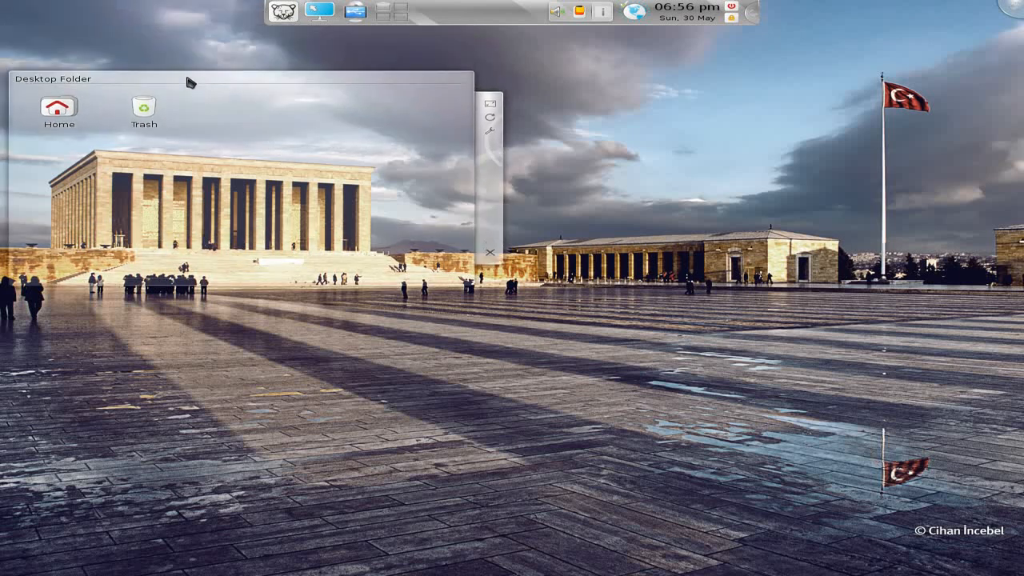
mouse_move(339, 253)
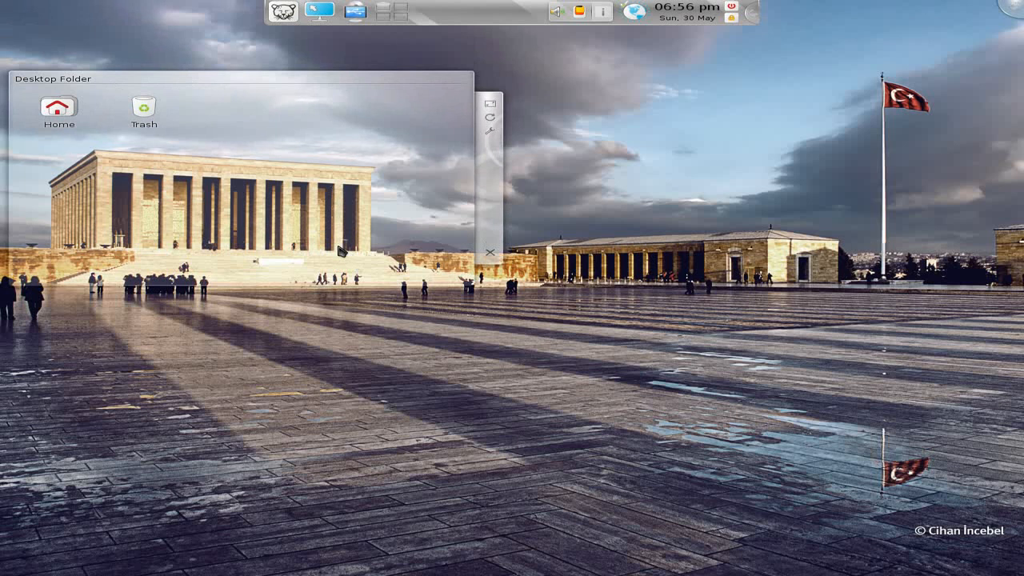
mouse_move(355, 316)
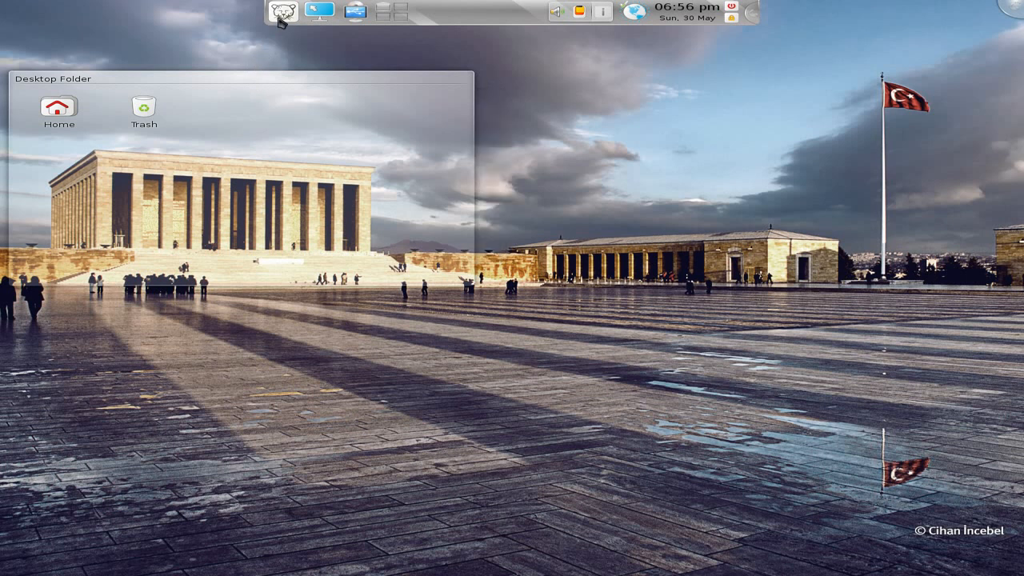
mouse_move(318, 11)
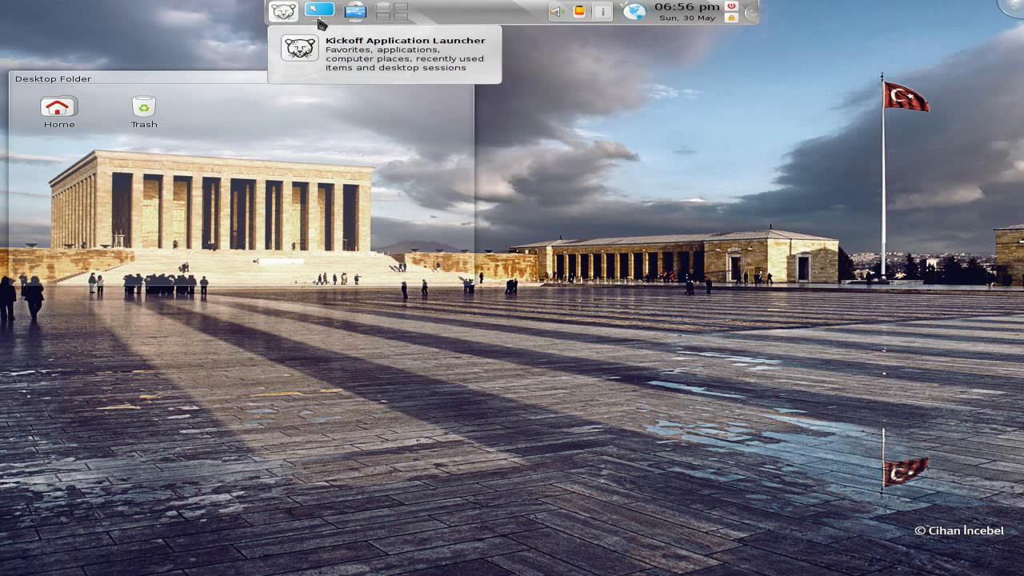
mouse_move(355, 13)
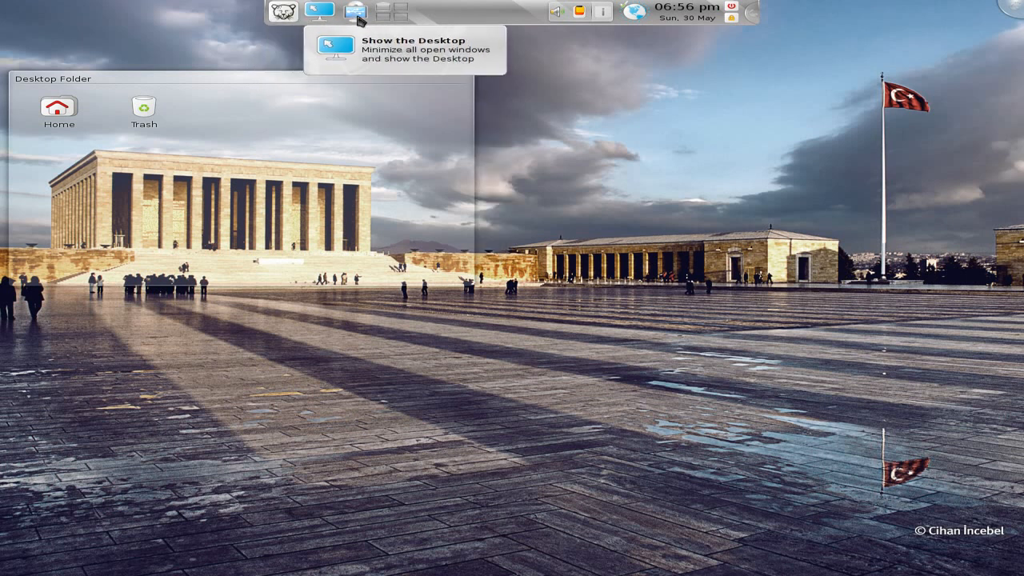
mouse_move(358, 13)
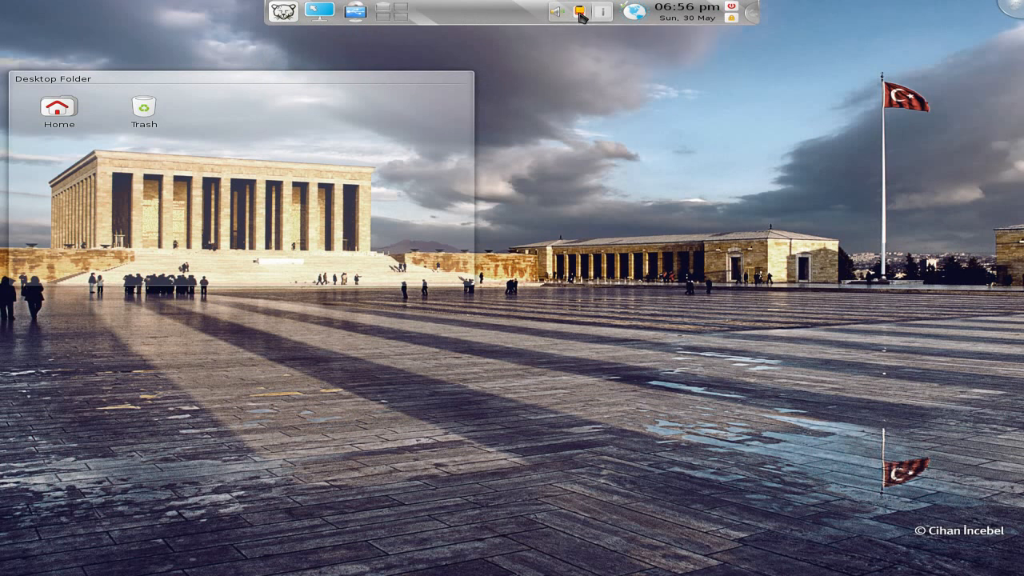
mouse_move(601, 18)
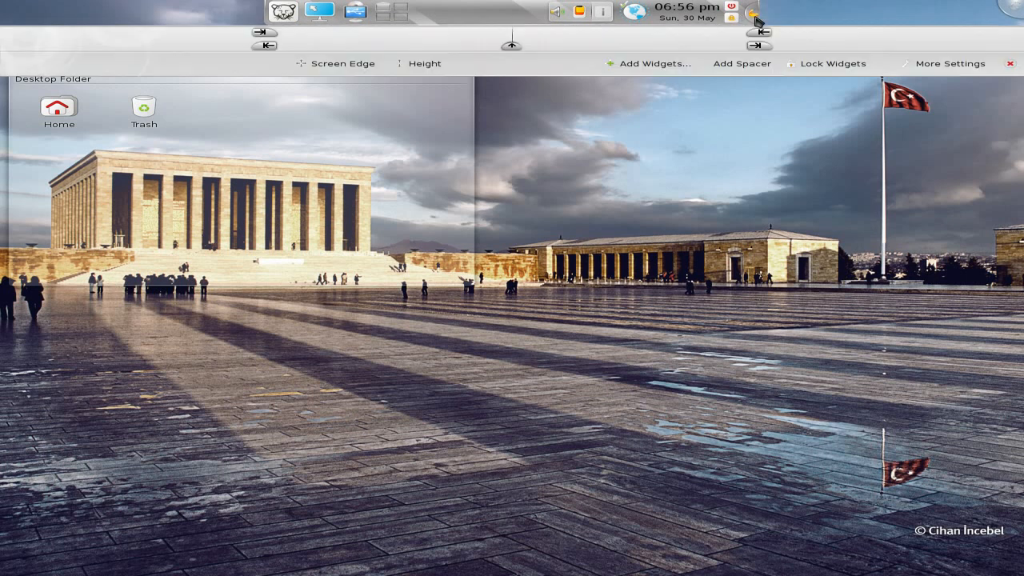
mouse_move(720, 58)
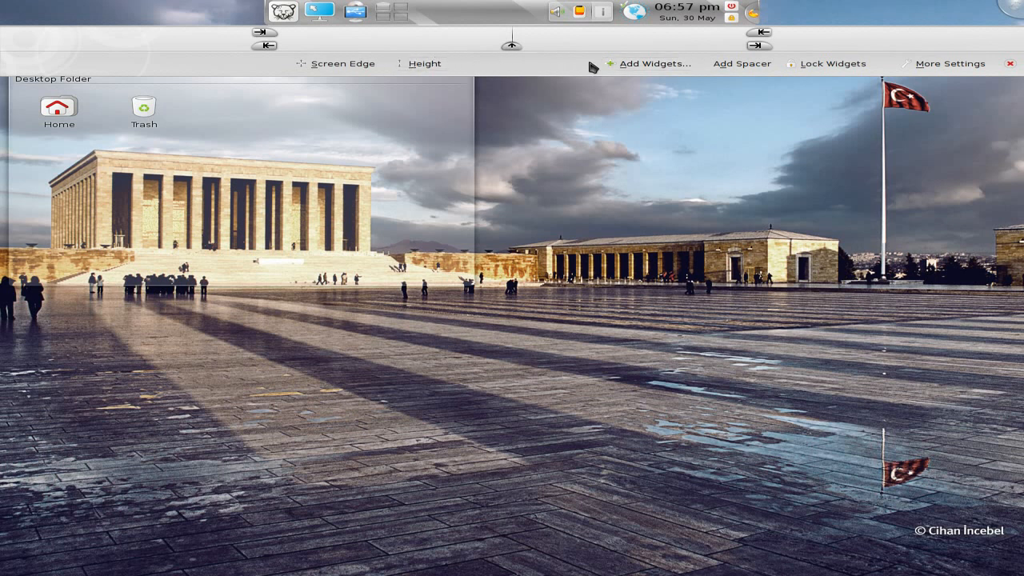
mouse_move(734, 42)
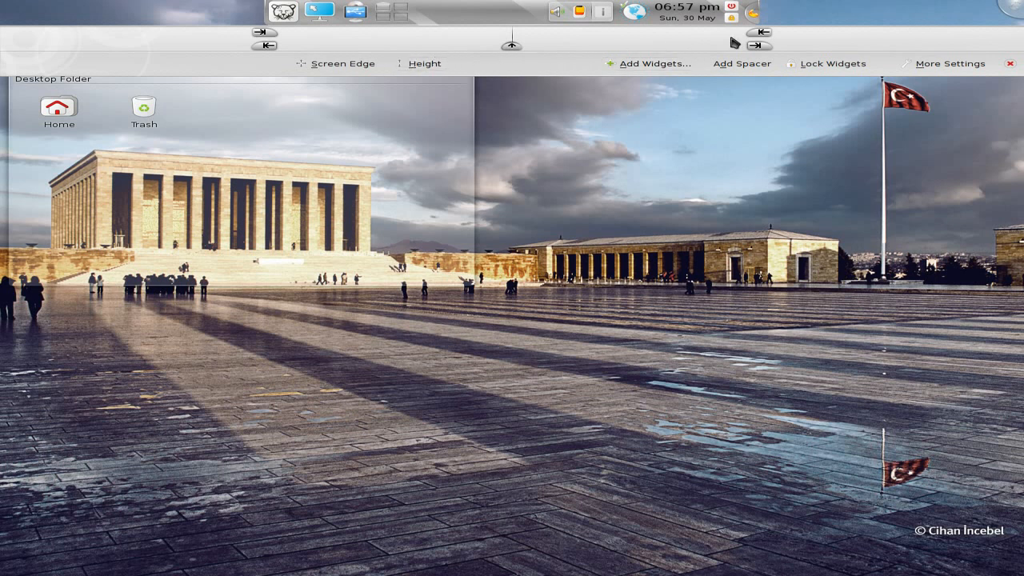
Close the panel customization and remove the Desktop Folder widget from the desktop
click(1011, 64)
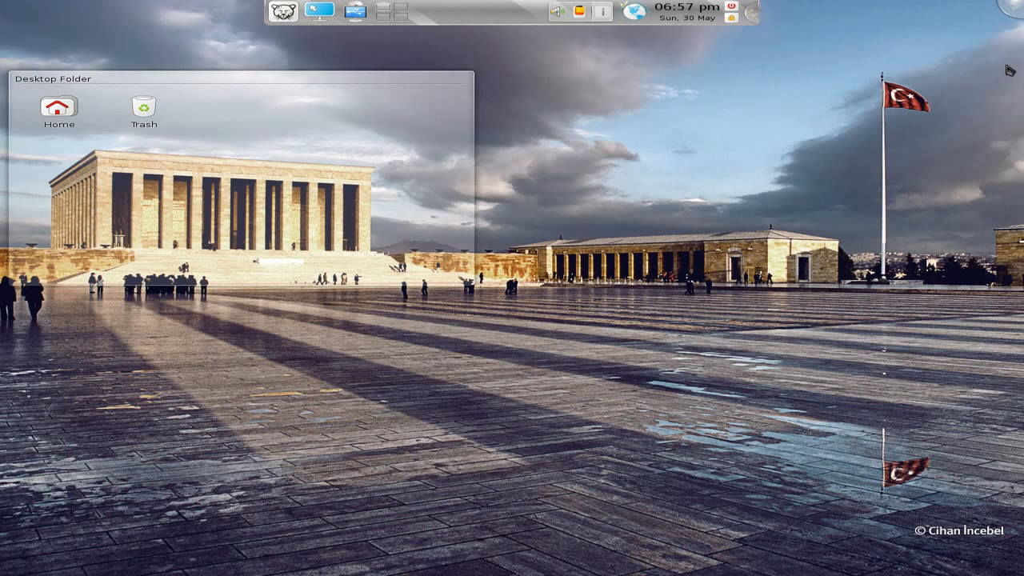
mouse_move(633, 96)
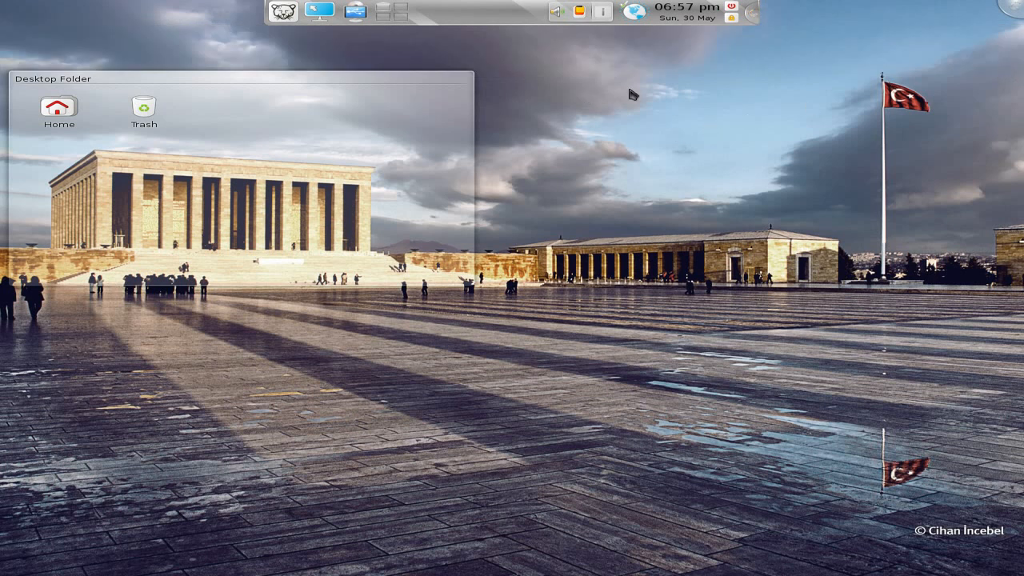
mouse_move(604, 163)
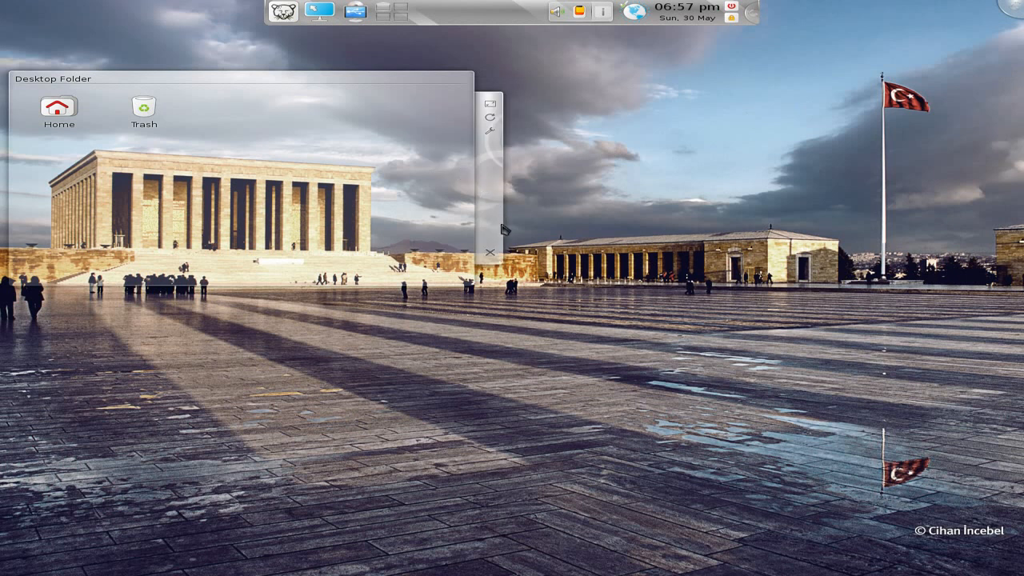
click(490, 251)
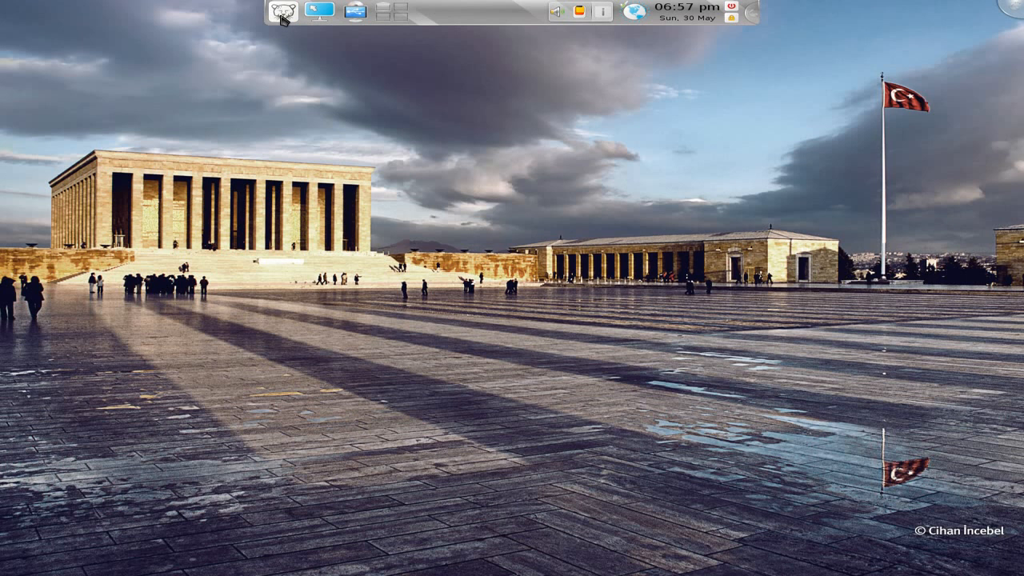
Browse the launcher's Applications category list
click(282, 12)
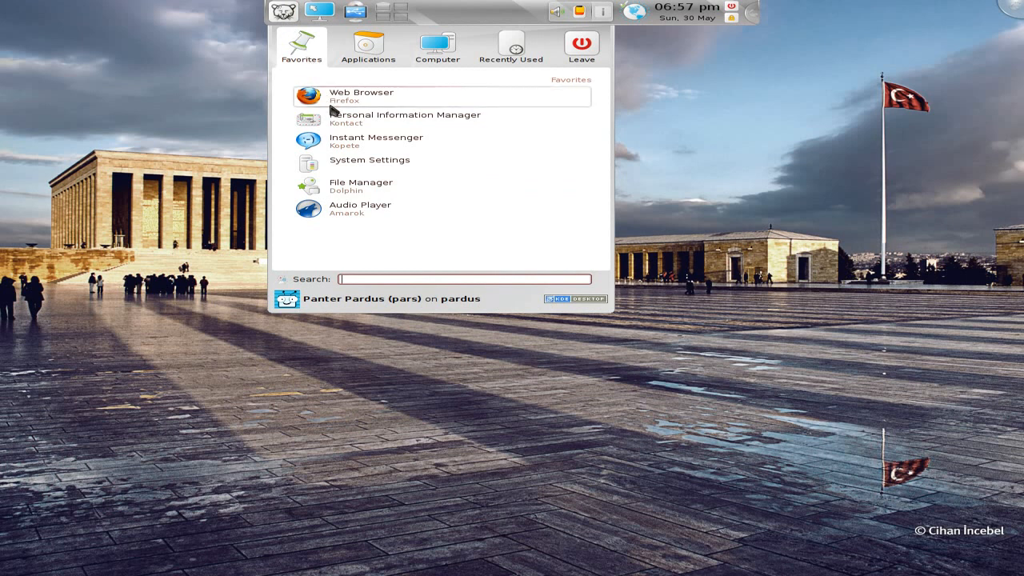
mouse_move(350, 164)
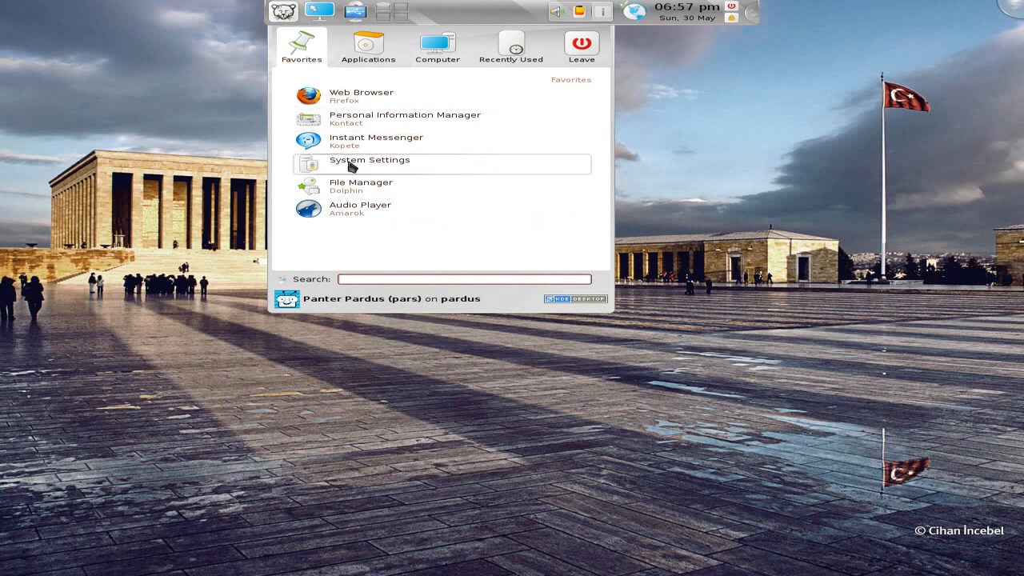
click(368, 45)
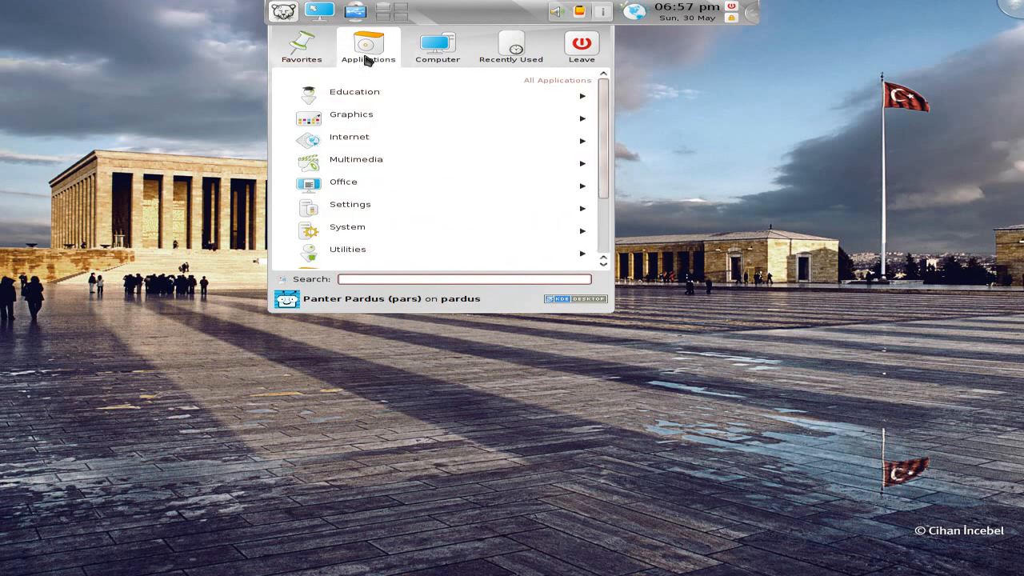
mouse_move(350, 118)
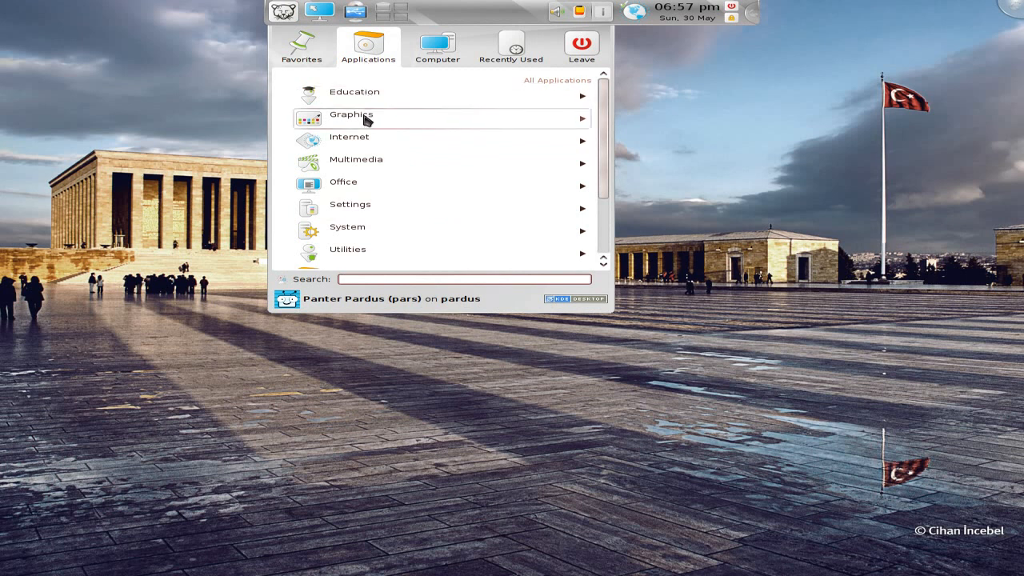
mouse_move(390, 205)
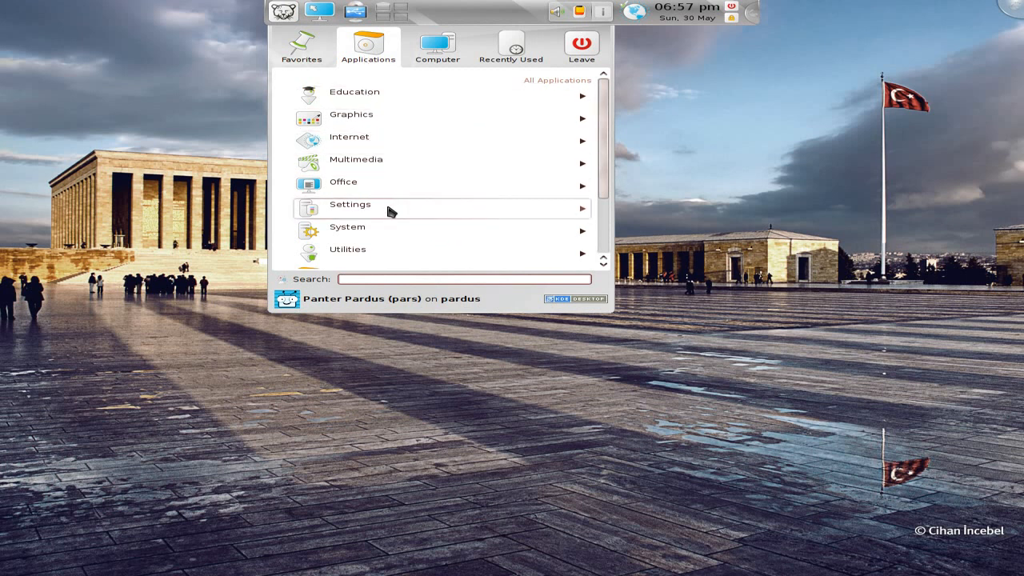
scroll(down, 3)
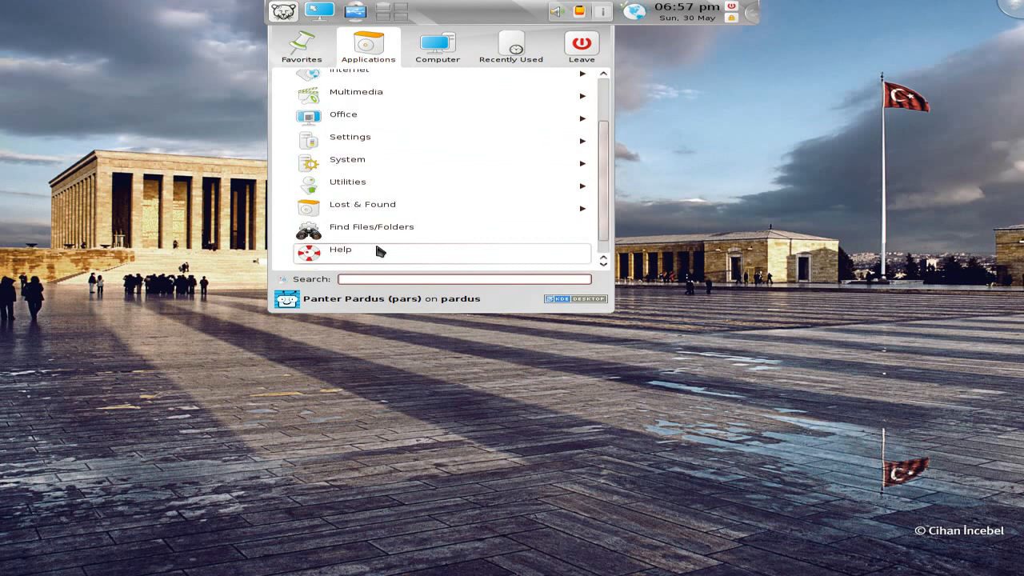
scroll(down, 3)
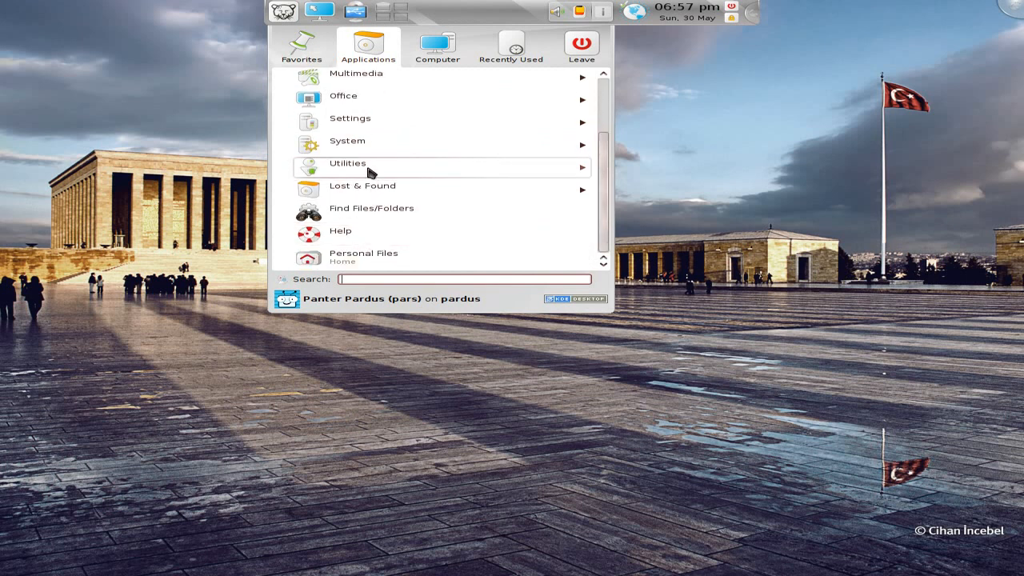
Browse the Utilities category, launch Mobile Phone Suite, then reopen the launcher on Favorites
click(347, 163)
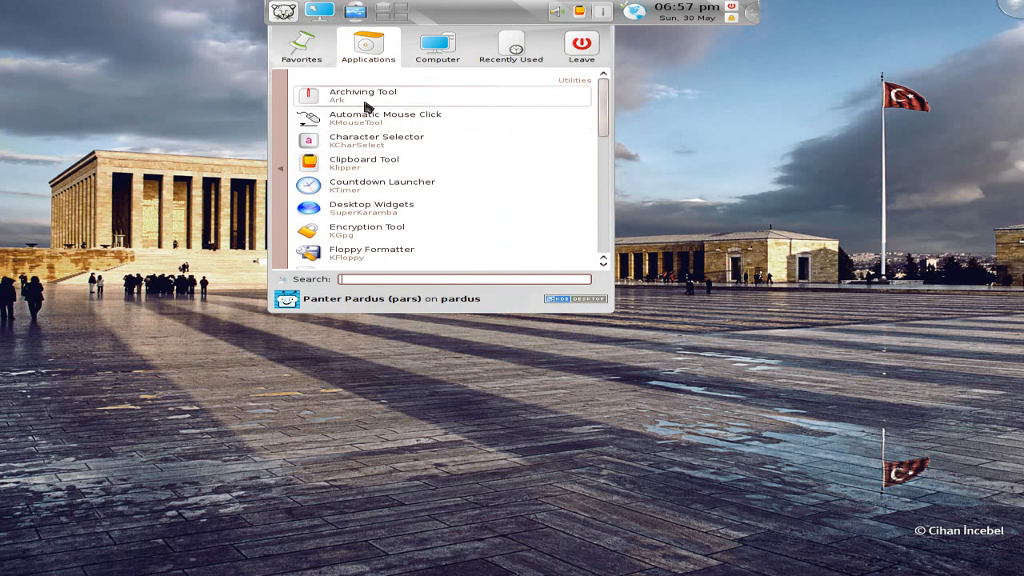
mouse_move(432, 210)
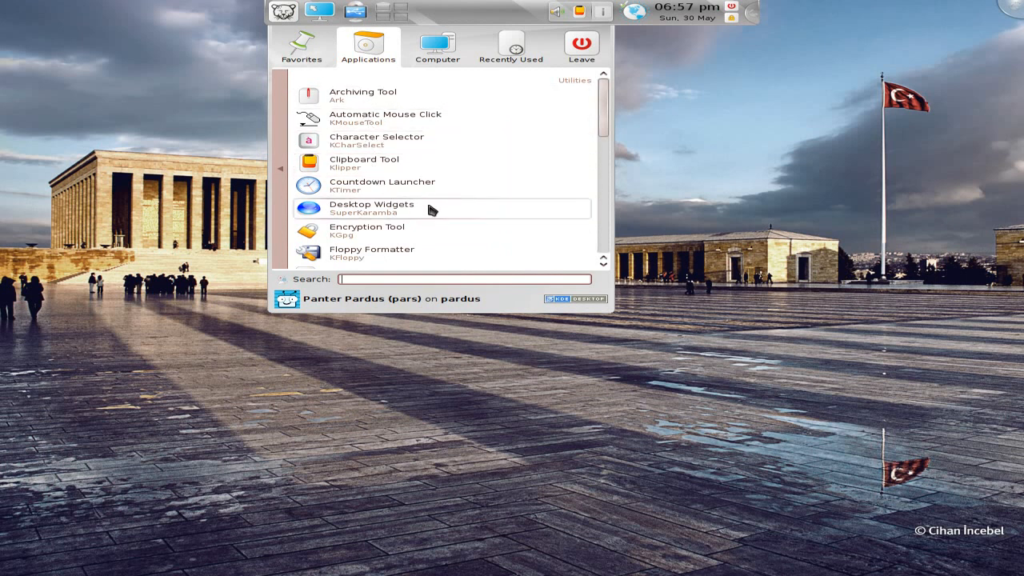
scroll(down, 3)
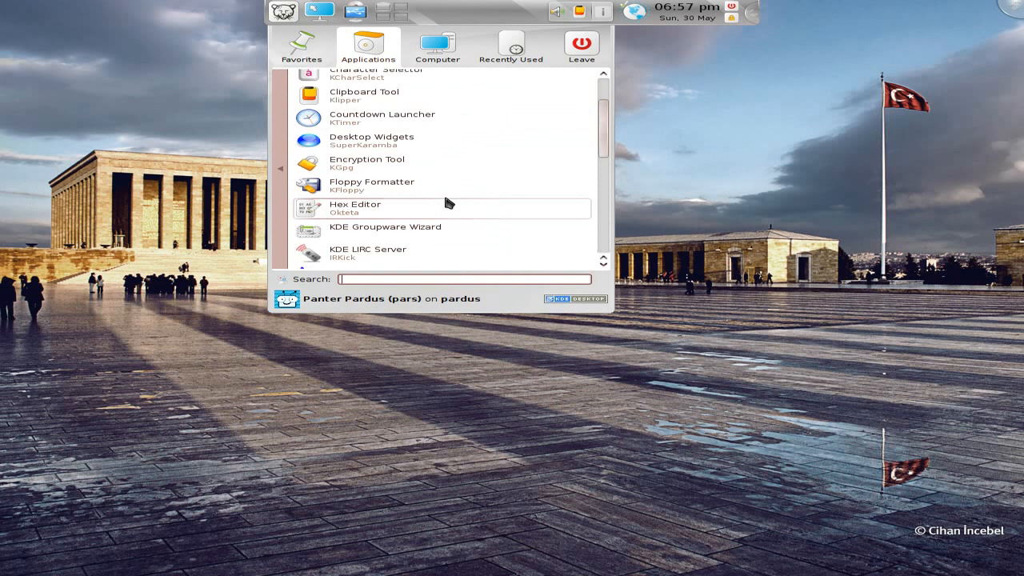
mouse_move(387, 208)
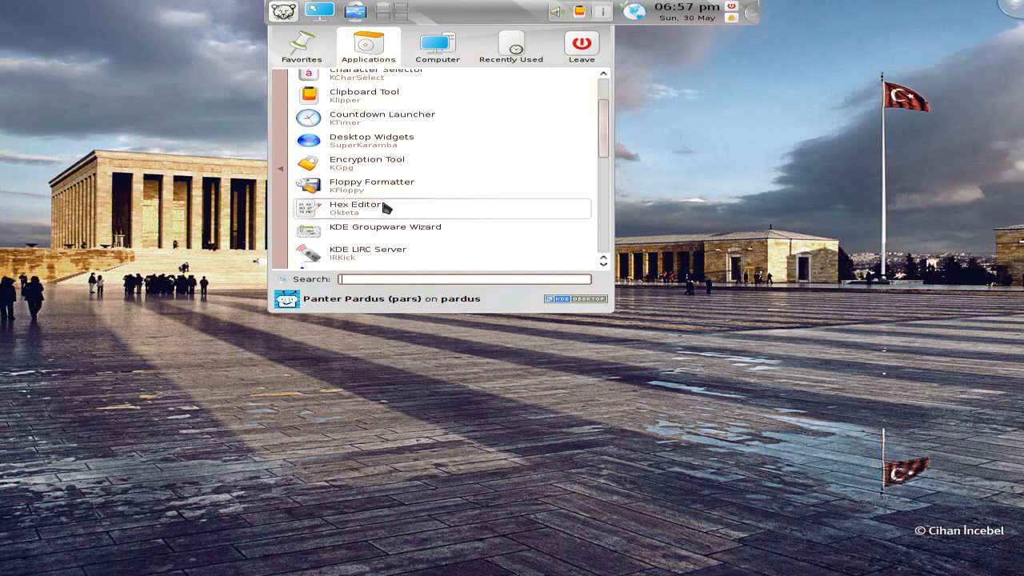
scroll(down, 3)
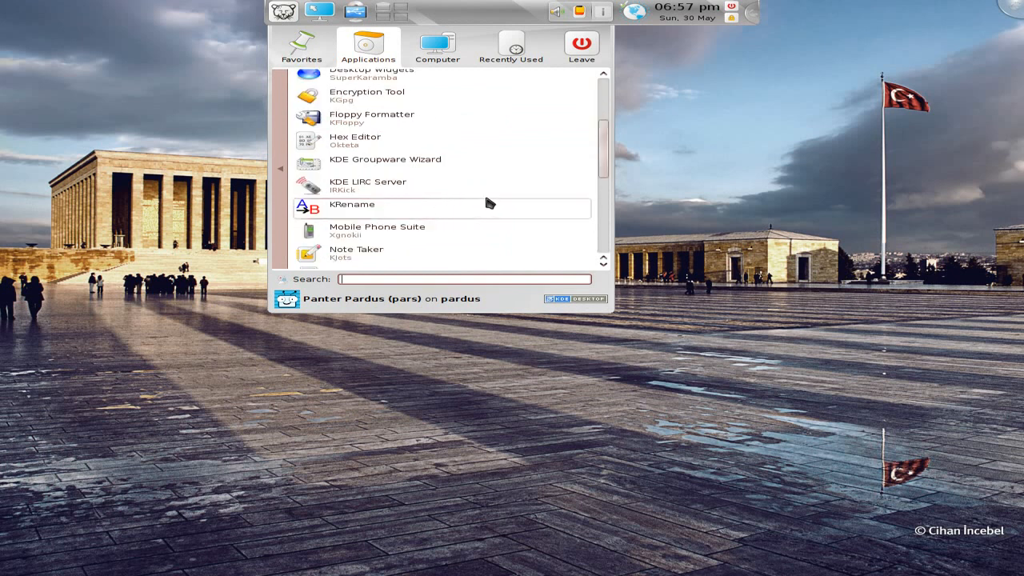
scroll(down, 3)
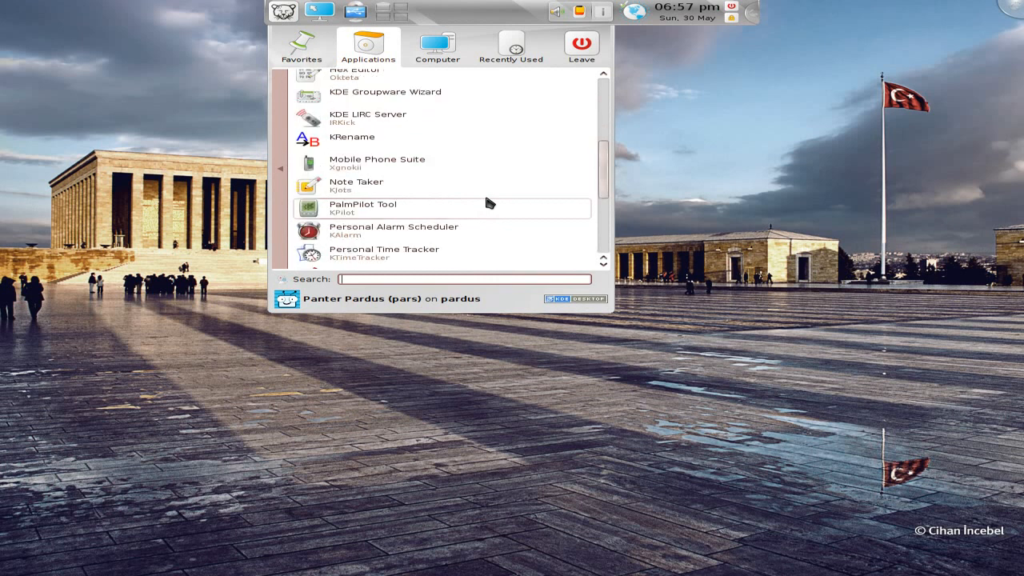
mouse_move(371, 163)
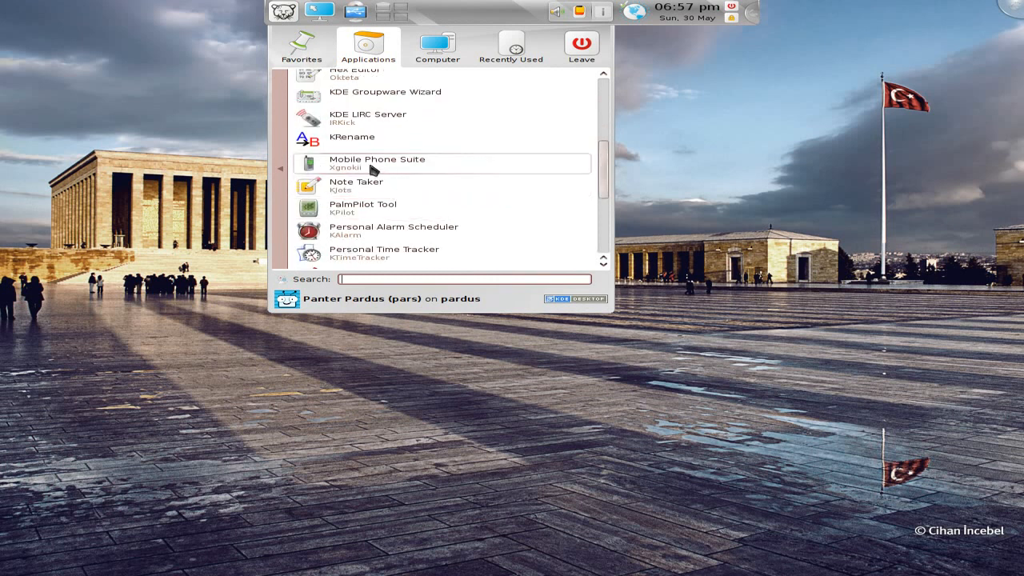
click(376, 163)
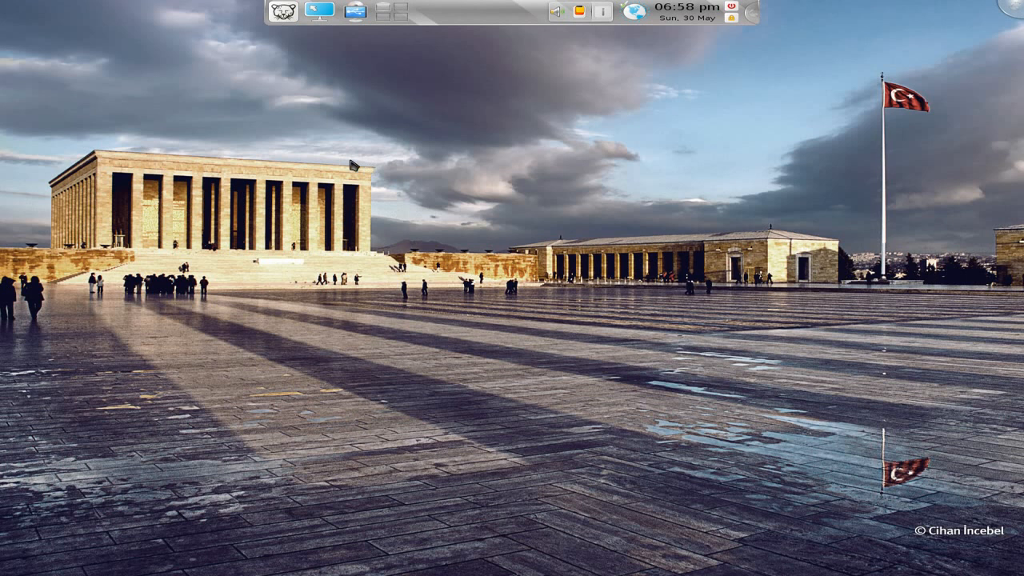
mouse_move(254, 119)
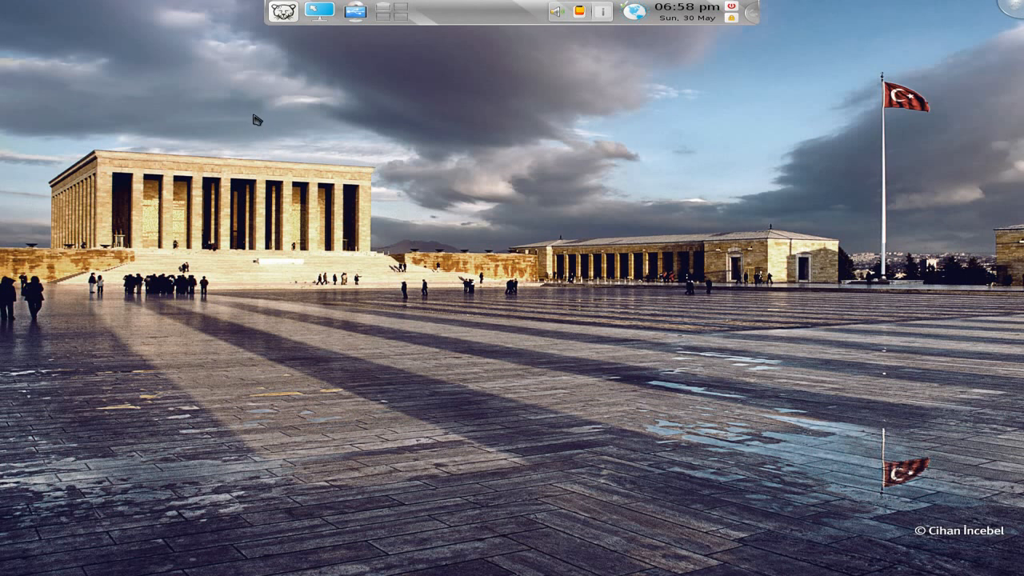
mouse_move(289, 35)
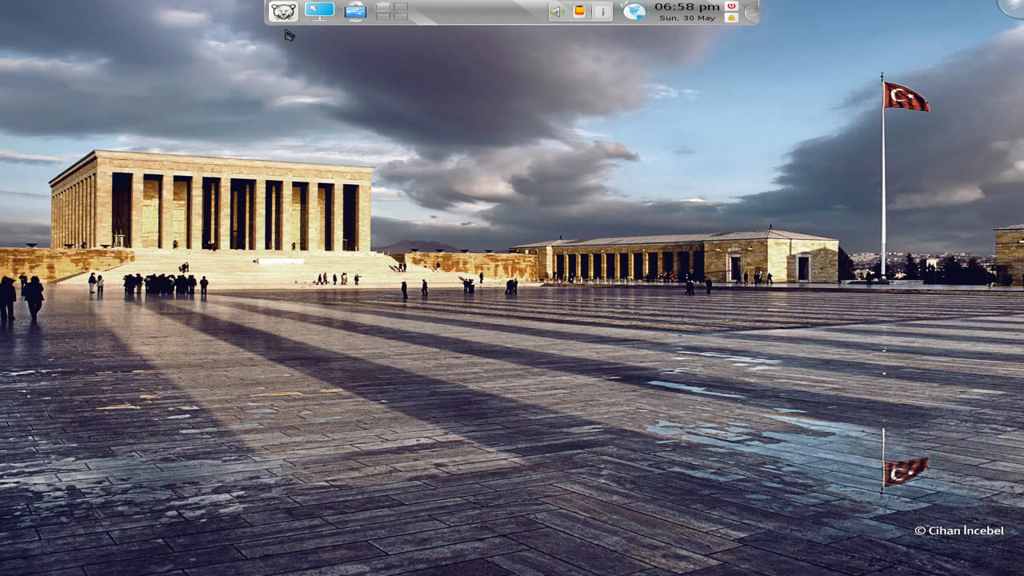
click(282, 12)
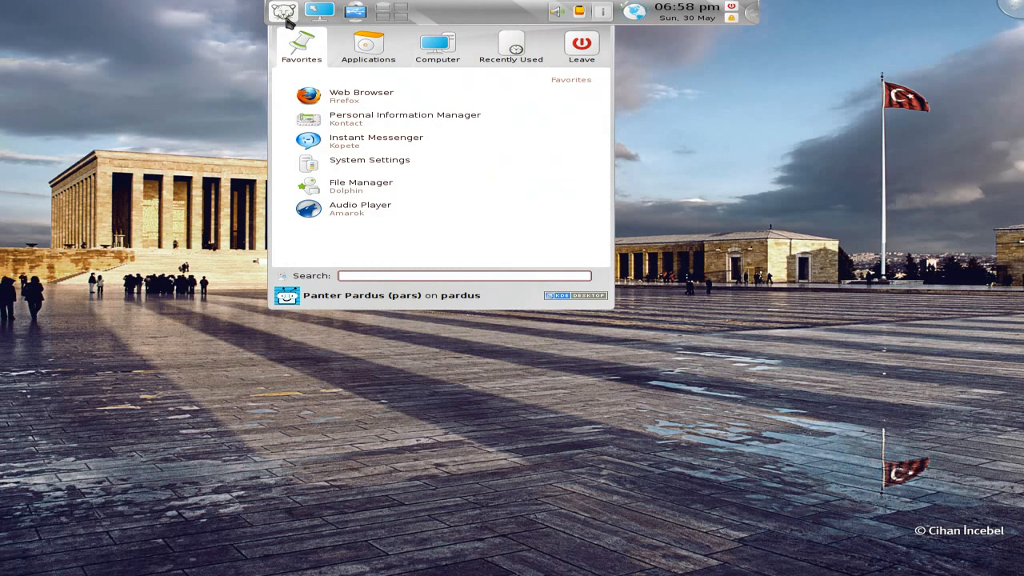
Look through the System category's programs and return to the category list
click(368, 46)
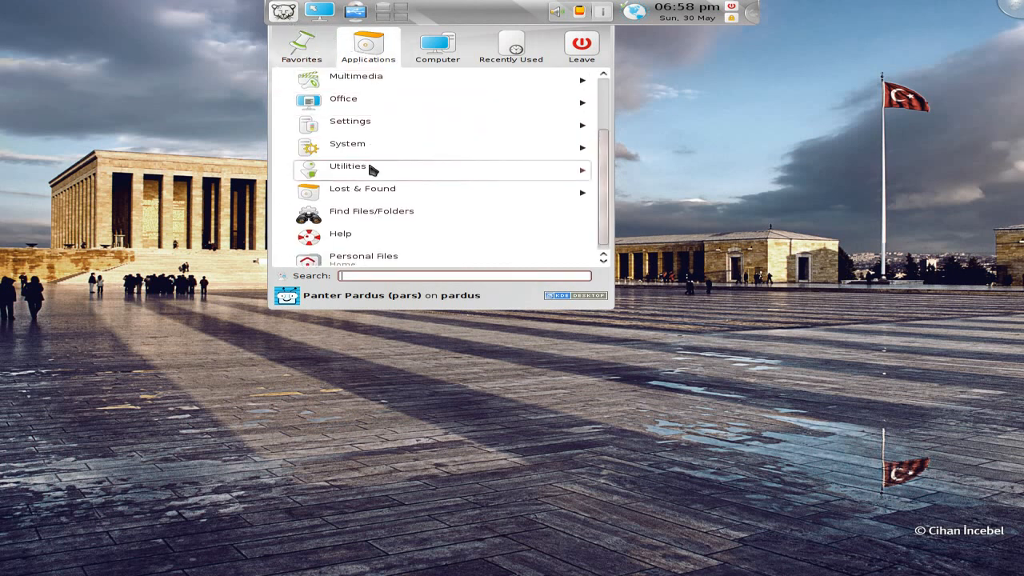
click(347, 144)
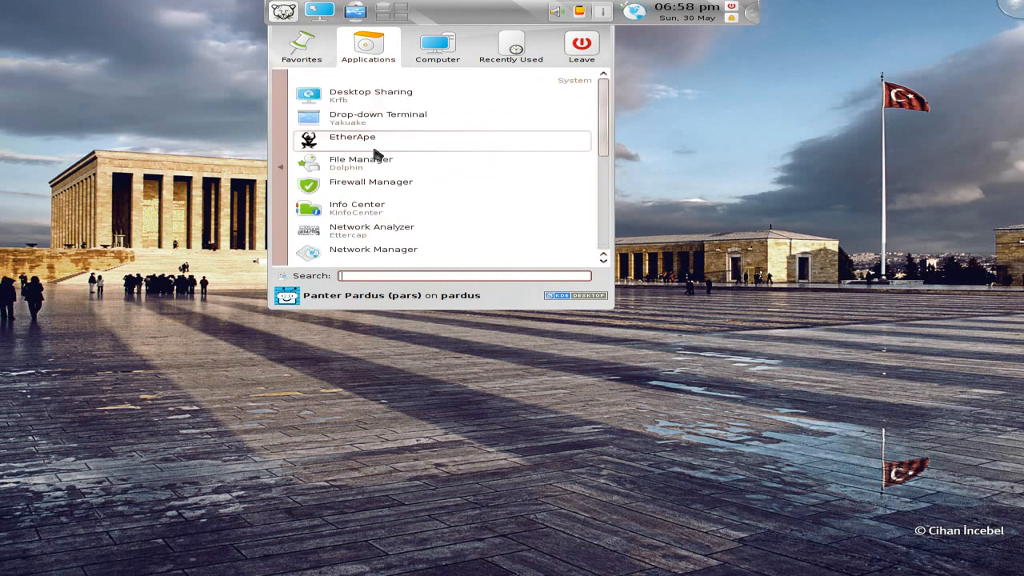
mouse_move(376, 118)
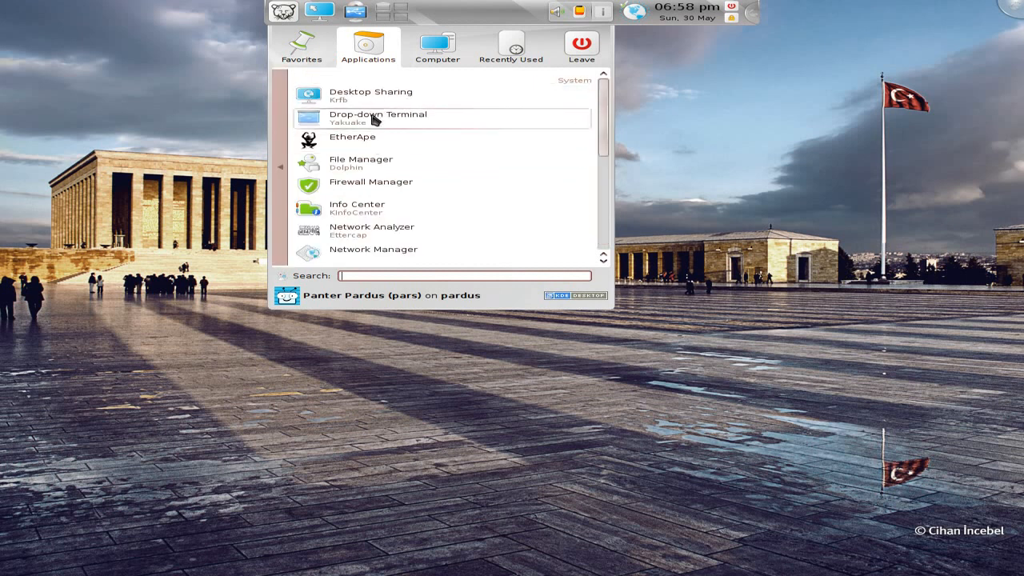
mouse_move(424, 128)
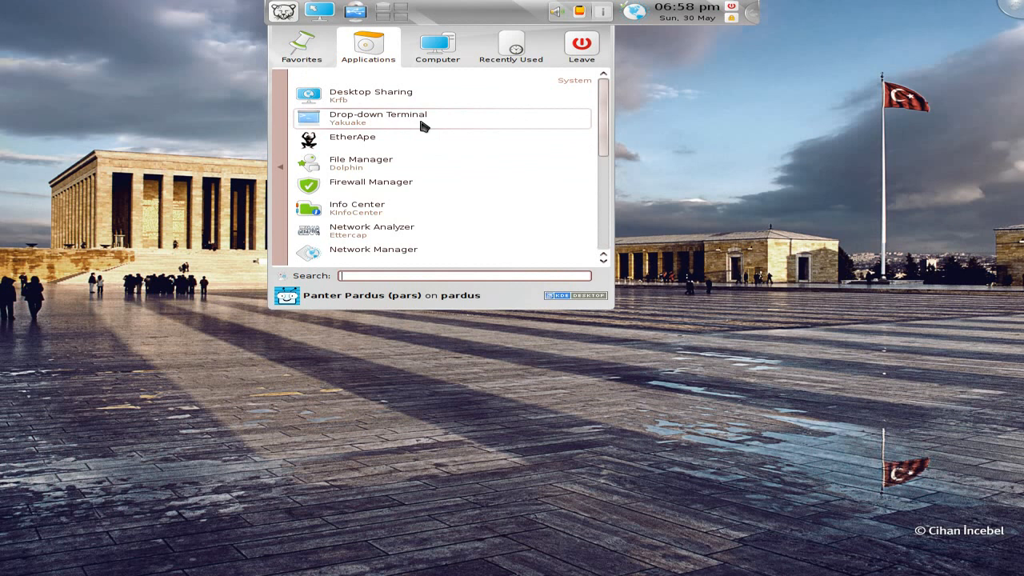
mouse_move(414, 139)
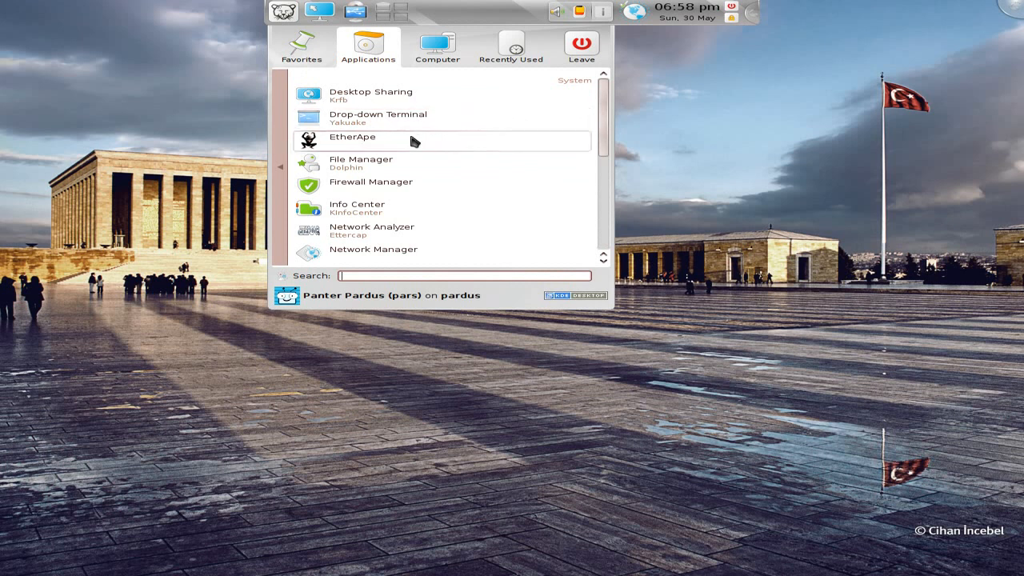
mouse_move(399, 208)
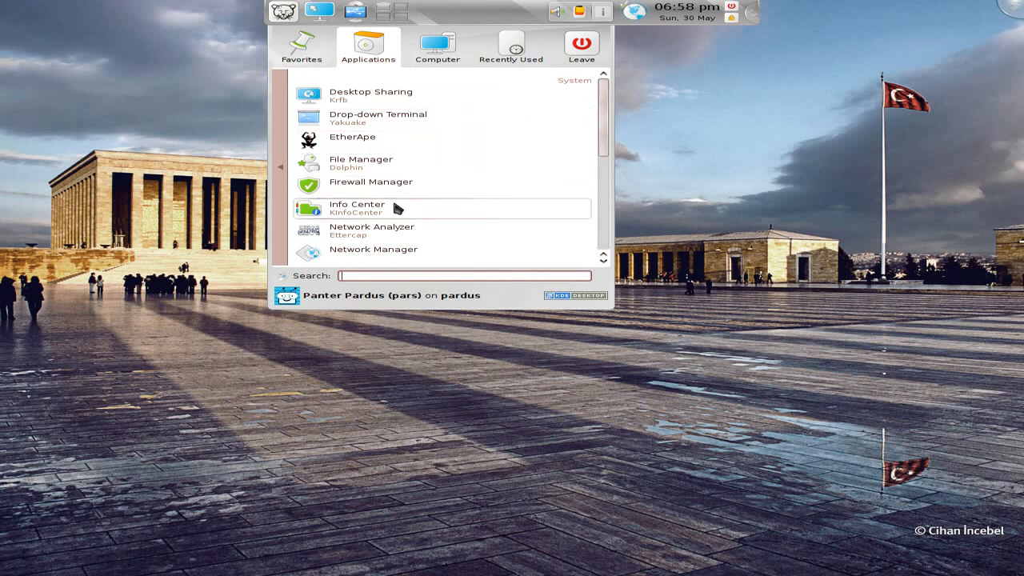
scroll(down, 3)
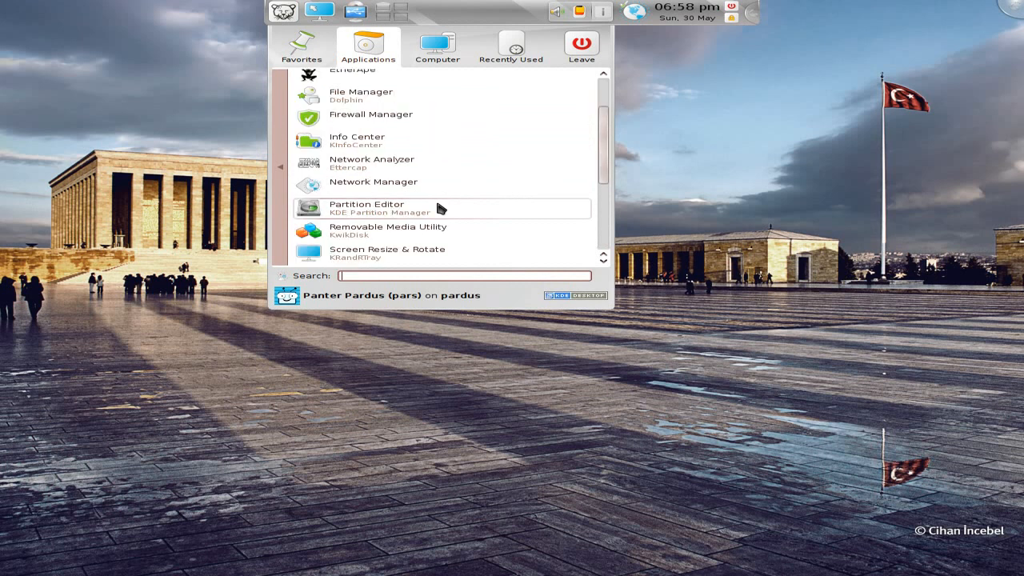
scroll(down, 3)
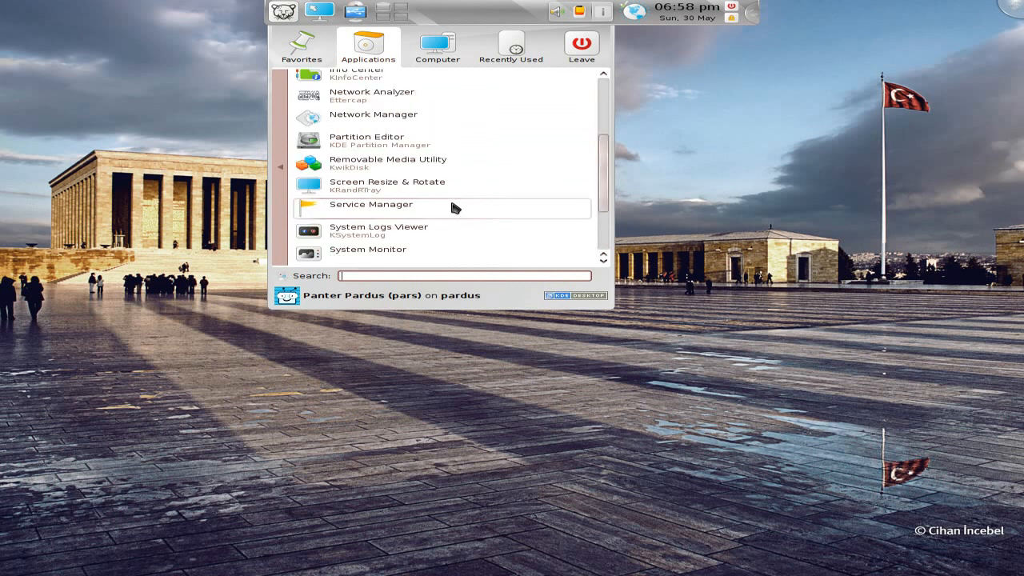
scroll(down, 3)
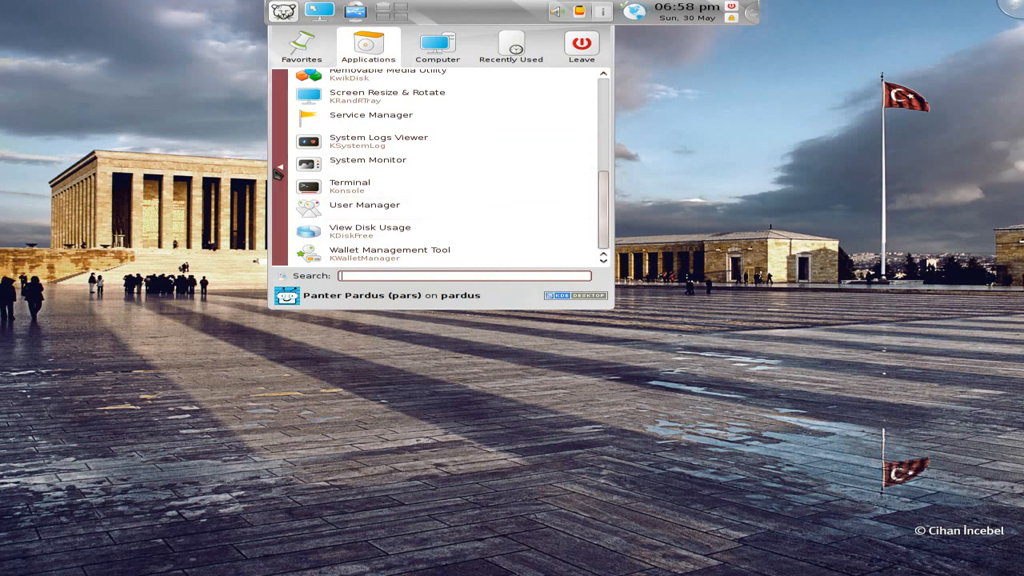
scroll(up, 3)
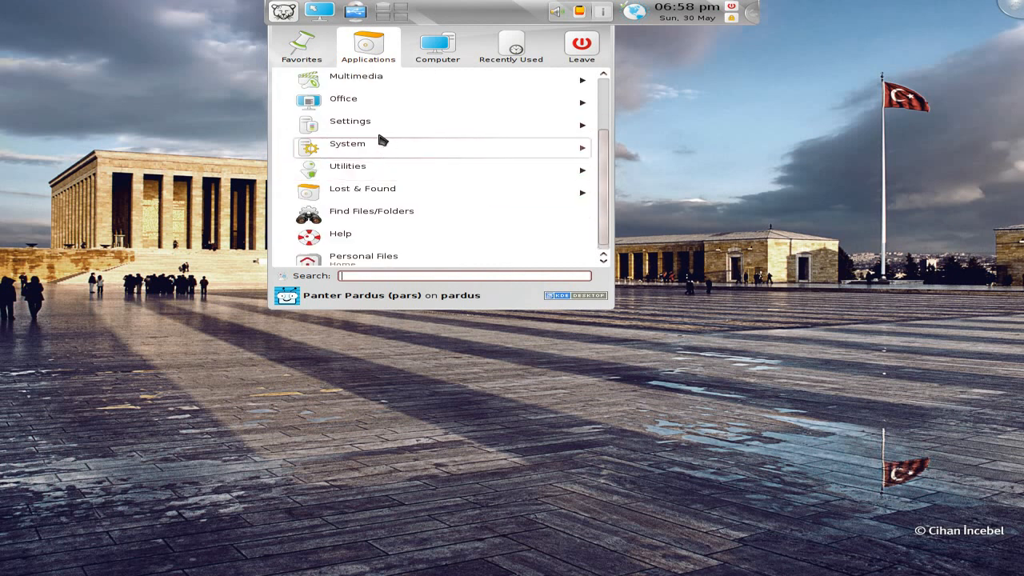
click(349, 121)
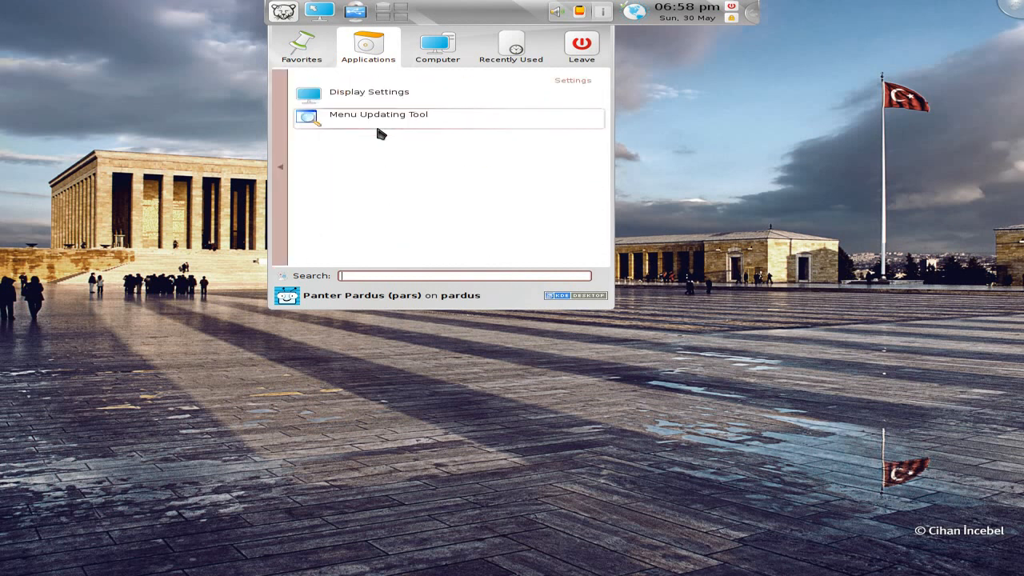
mouse_move(371, 96)
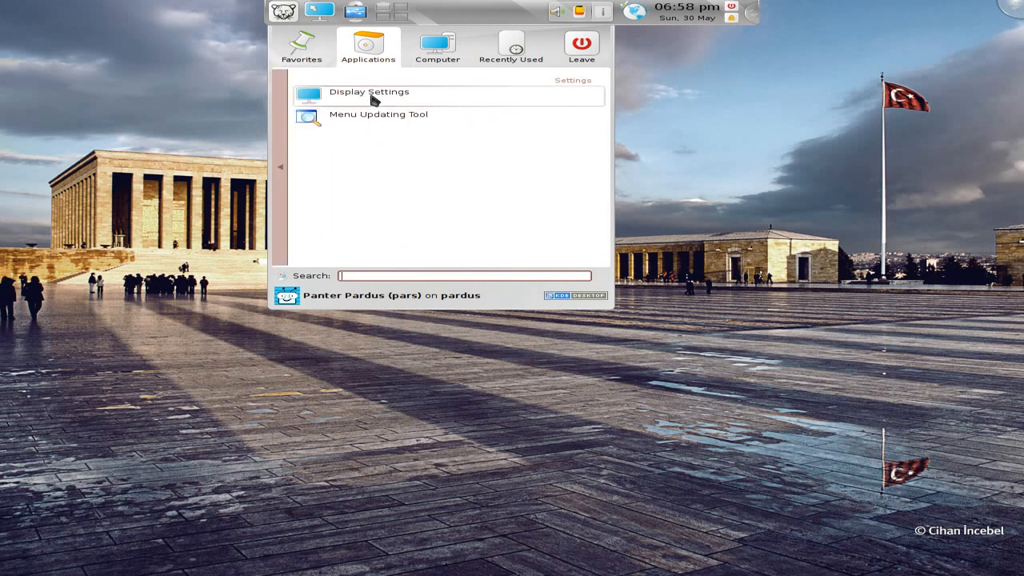
mouse_move(285, 173)
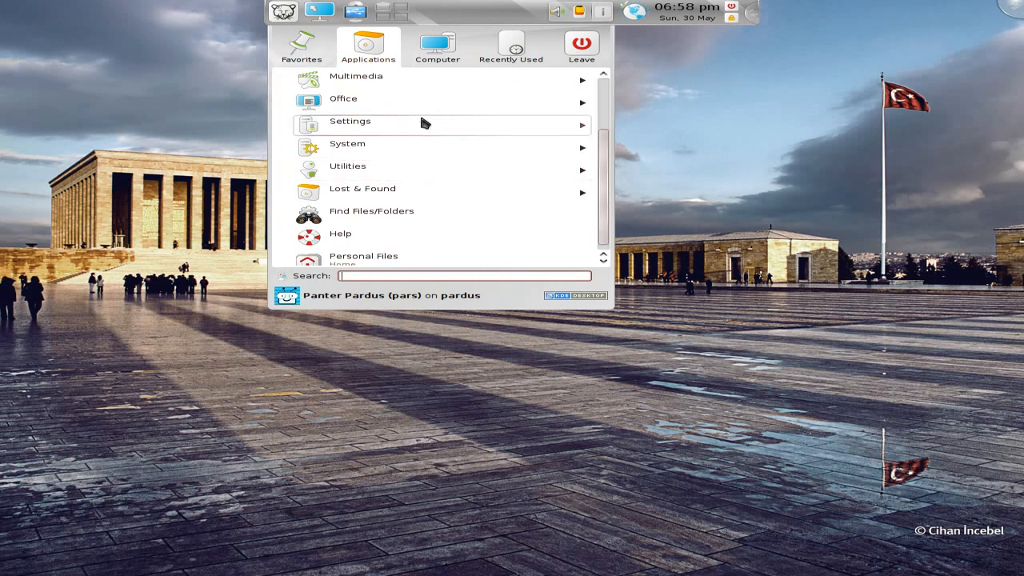
mouse_move(422, 102)
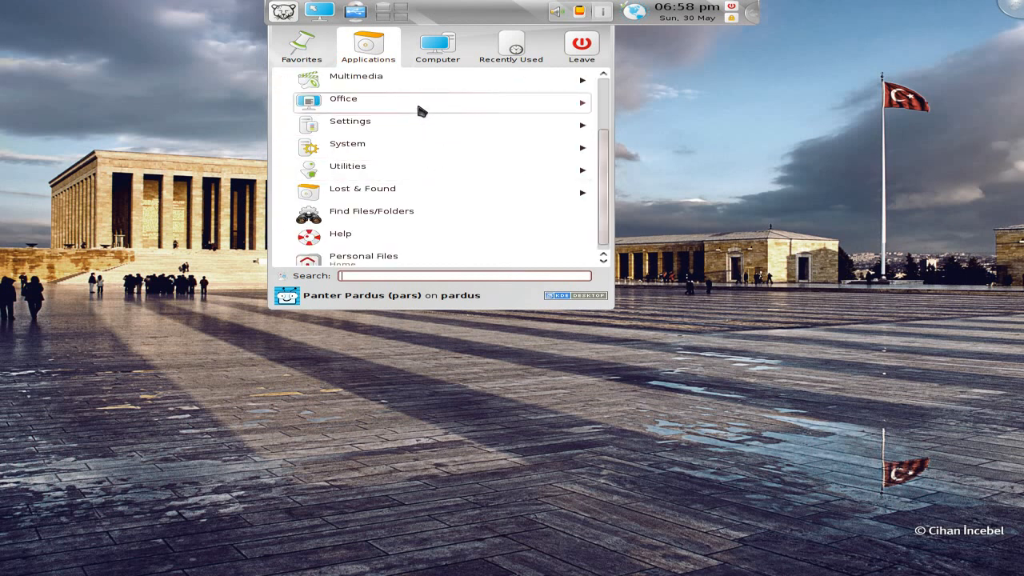
click(343, 99)
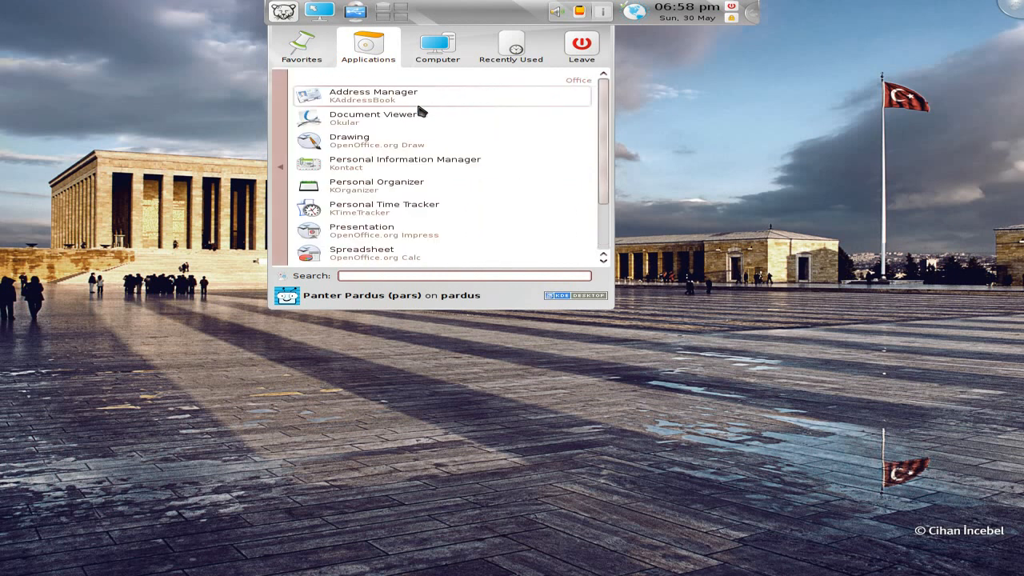
mouse_move(424, 186)
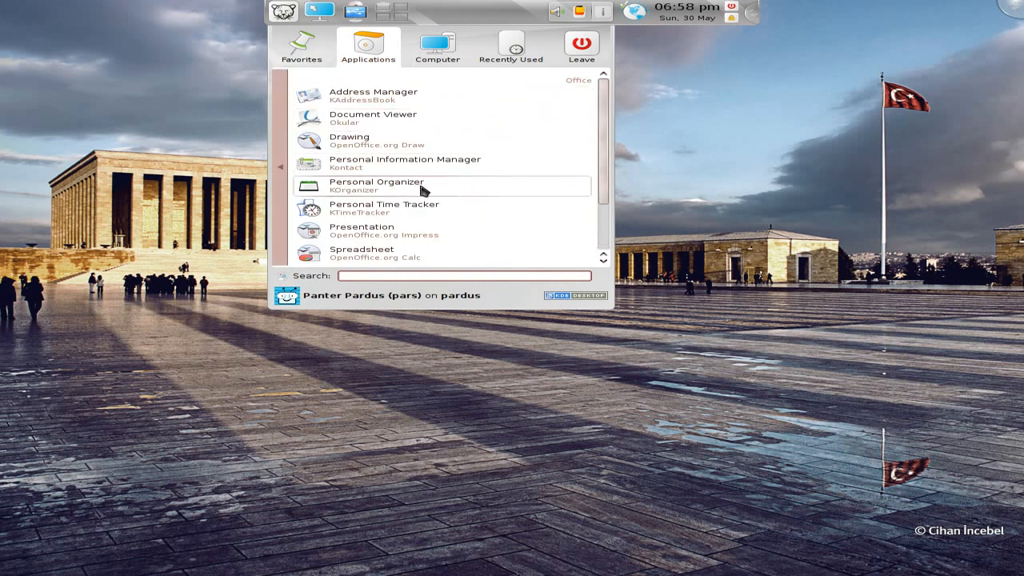
scroll(down, 3)
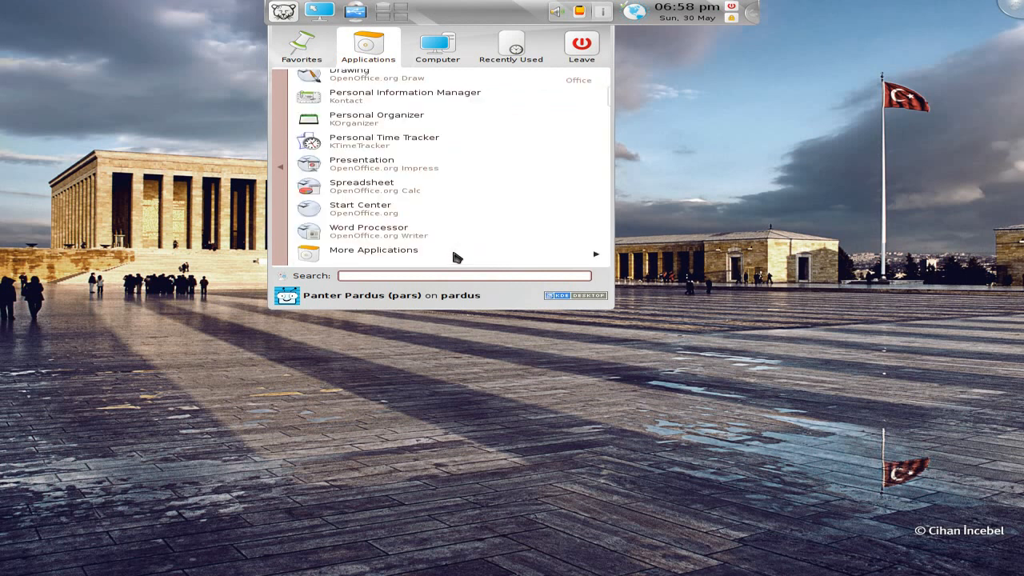
click(375, 249)
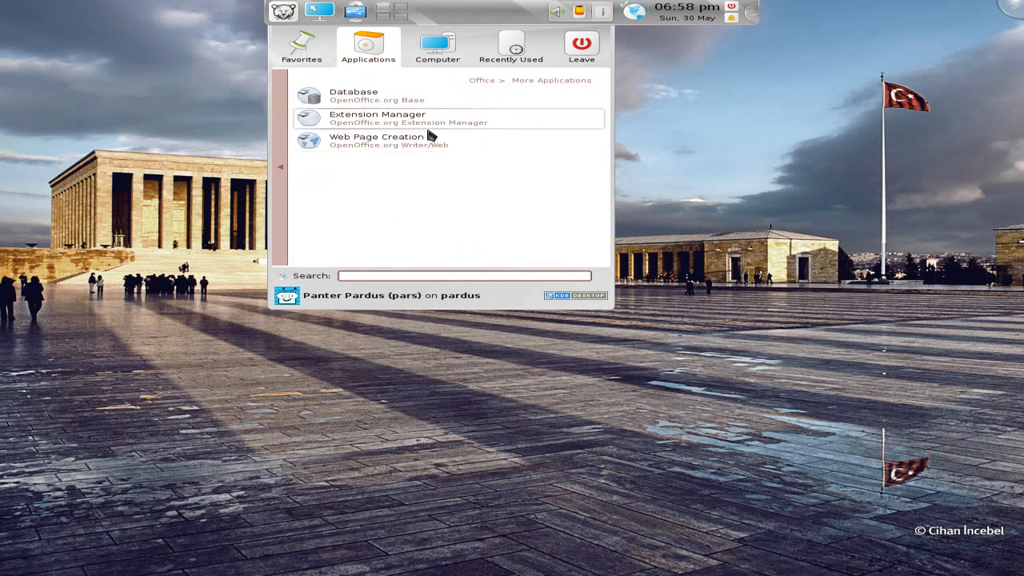
click(278, 166)
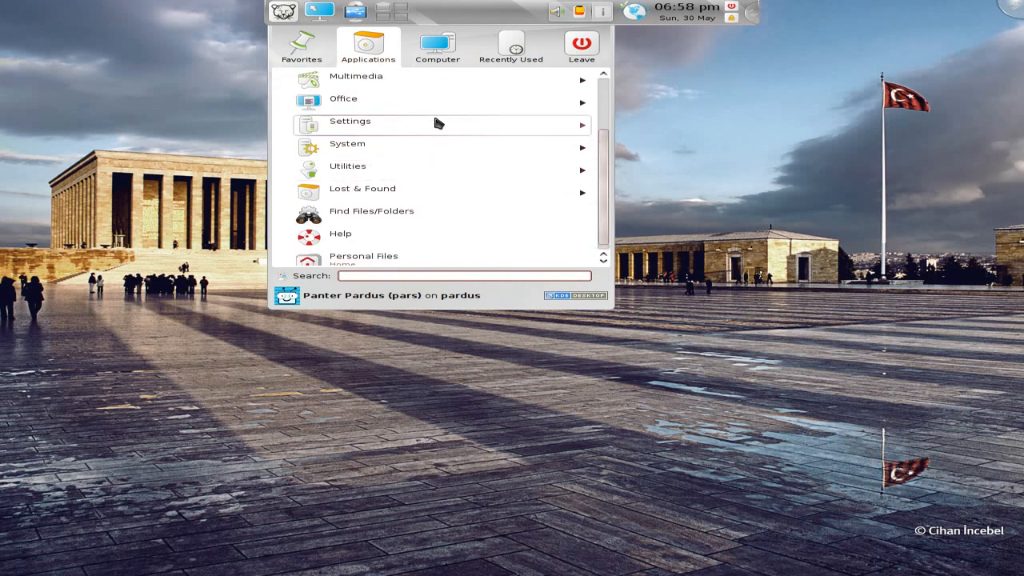
Browse the Multimedia category's programs and return to the Favorites list
scroll(up, 3)
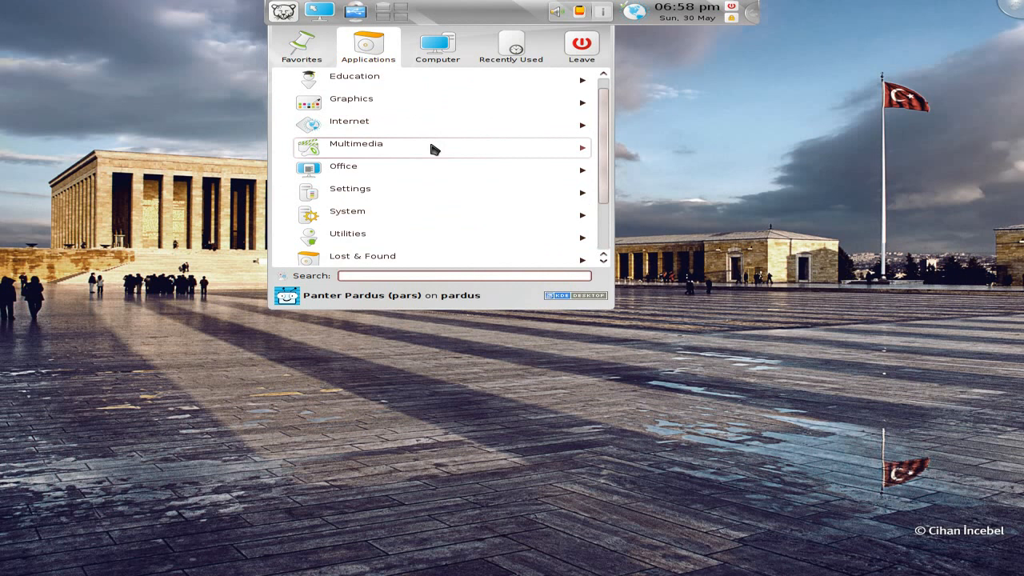
click(355, 144)
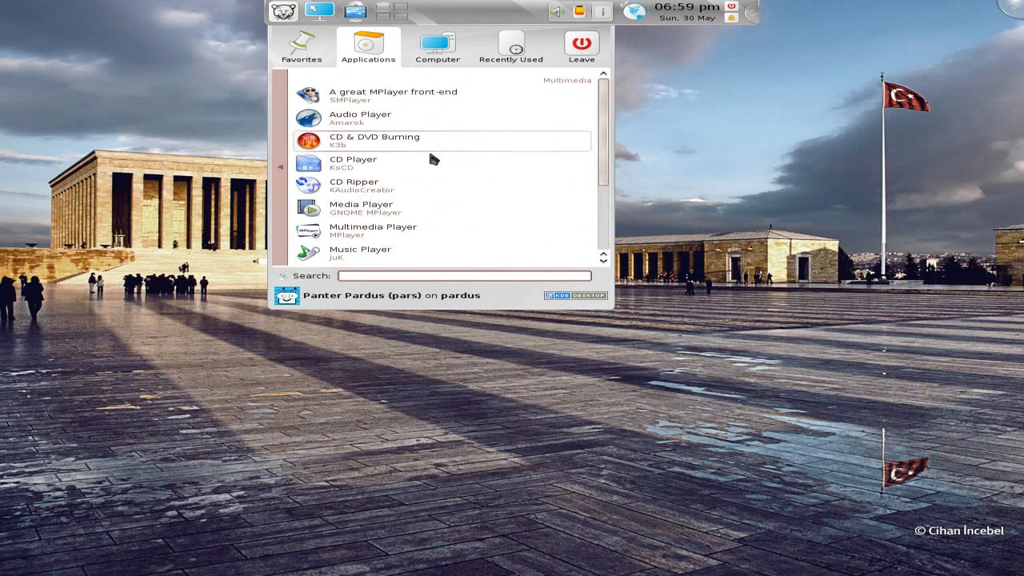
scroll(down, 3)
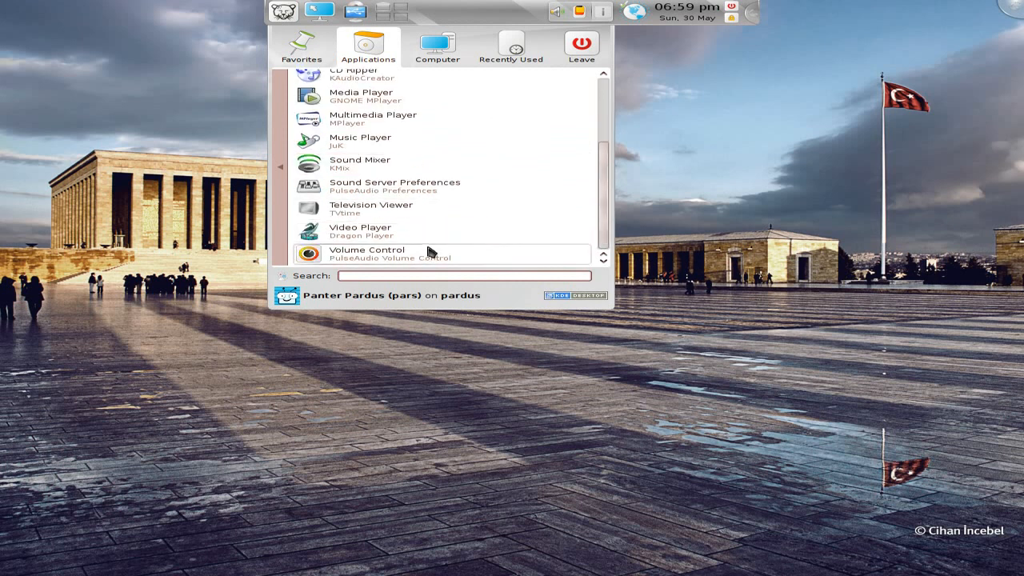
mouse_move(438, 140)
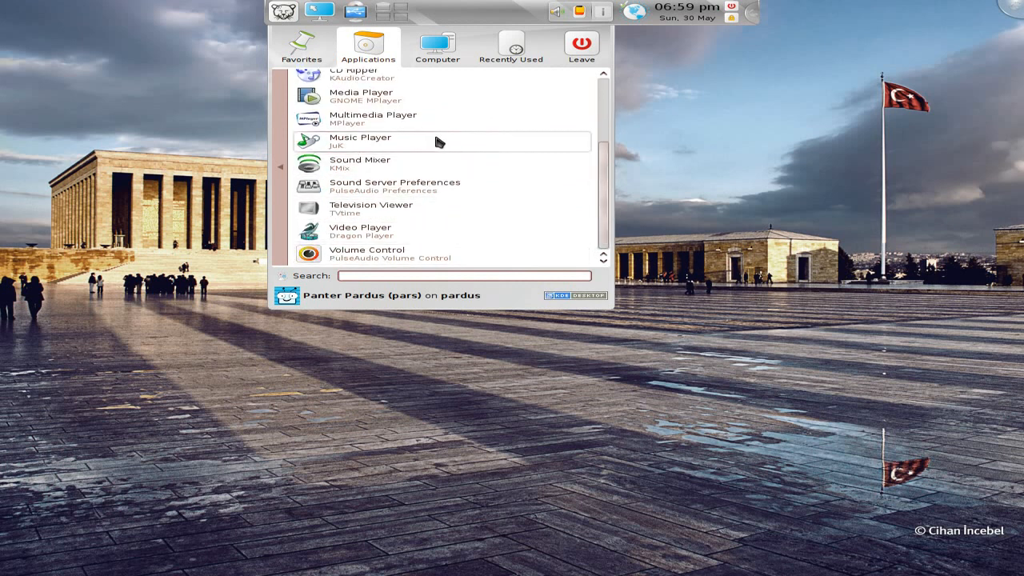
scroll(up, 3)
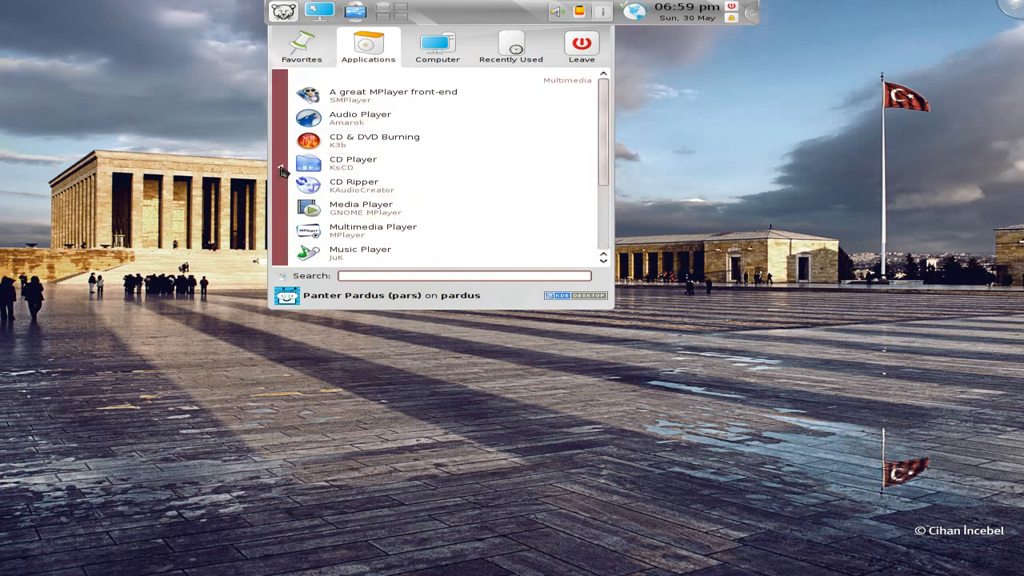
click(300, 47)
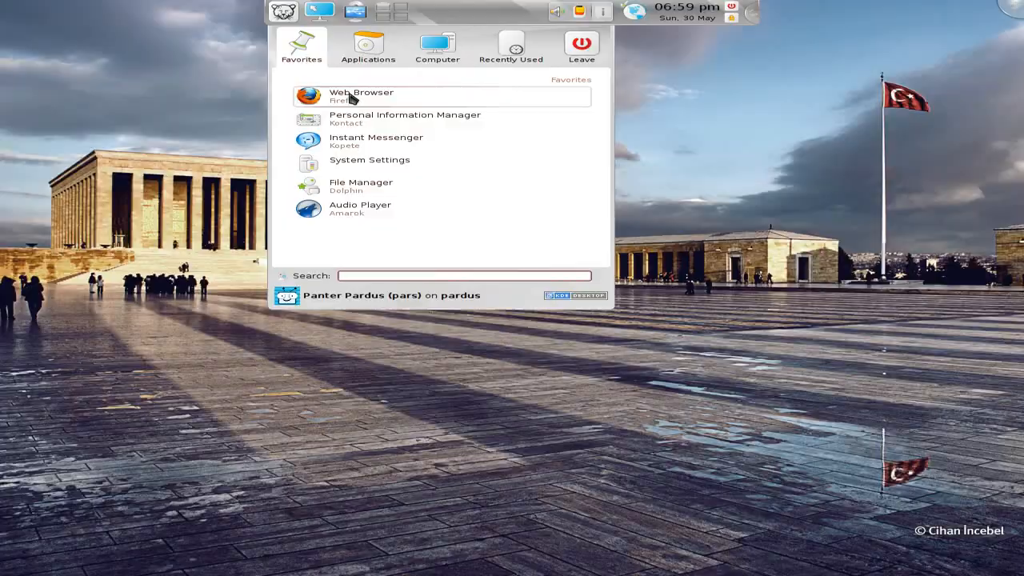
Launch Firefox, view the Özgürlükİçin.com page, then close it leaving the Pardus site
click(361, 96)
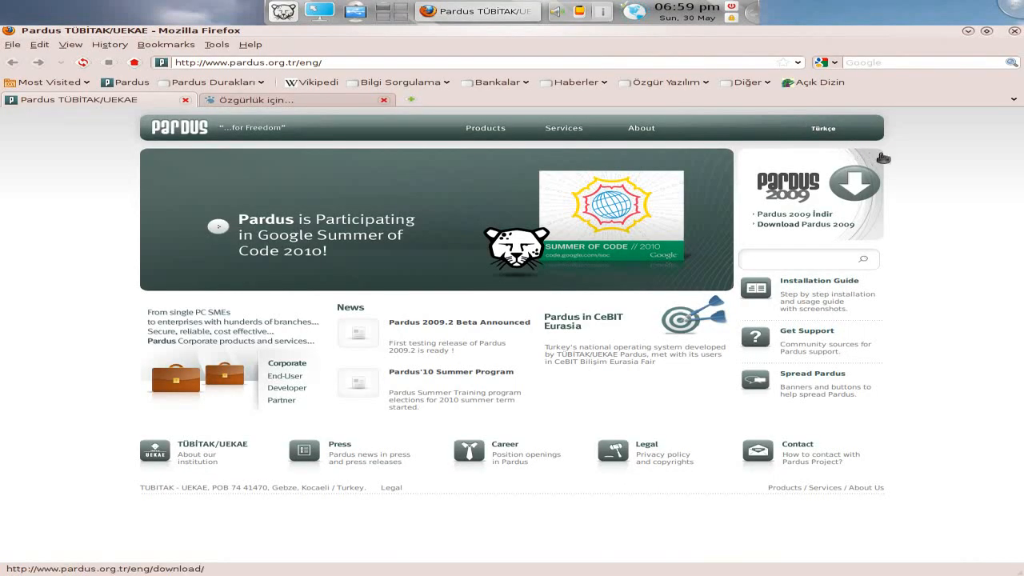
mouse_move(927, 330)
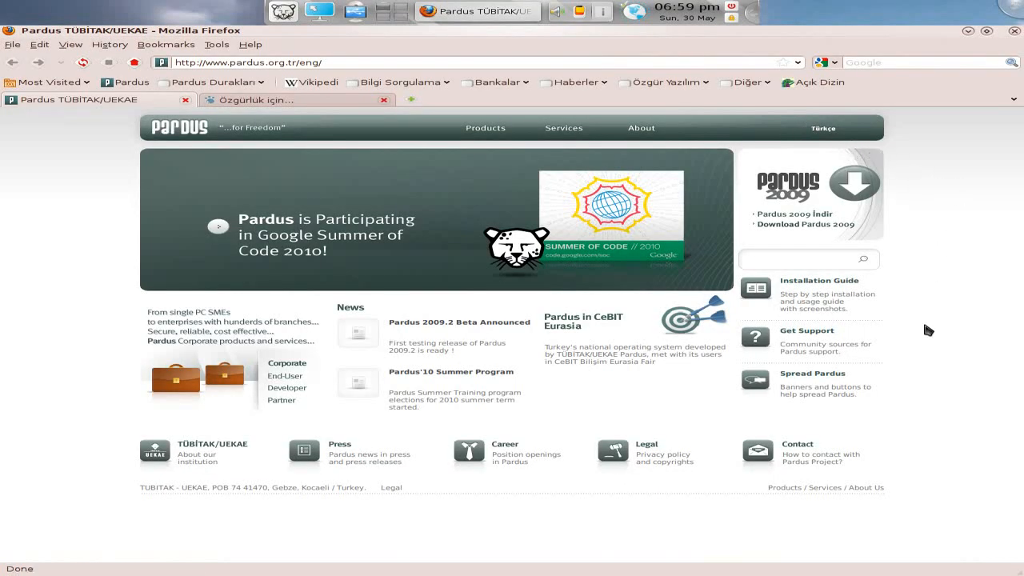
mouse_move(403, 192)
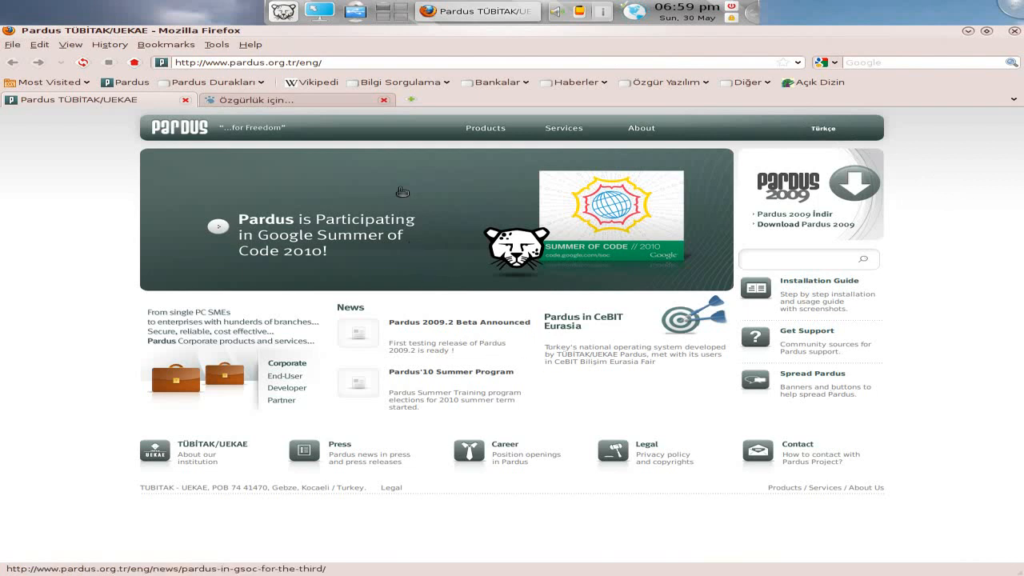
click(280, 99)
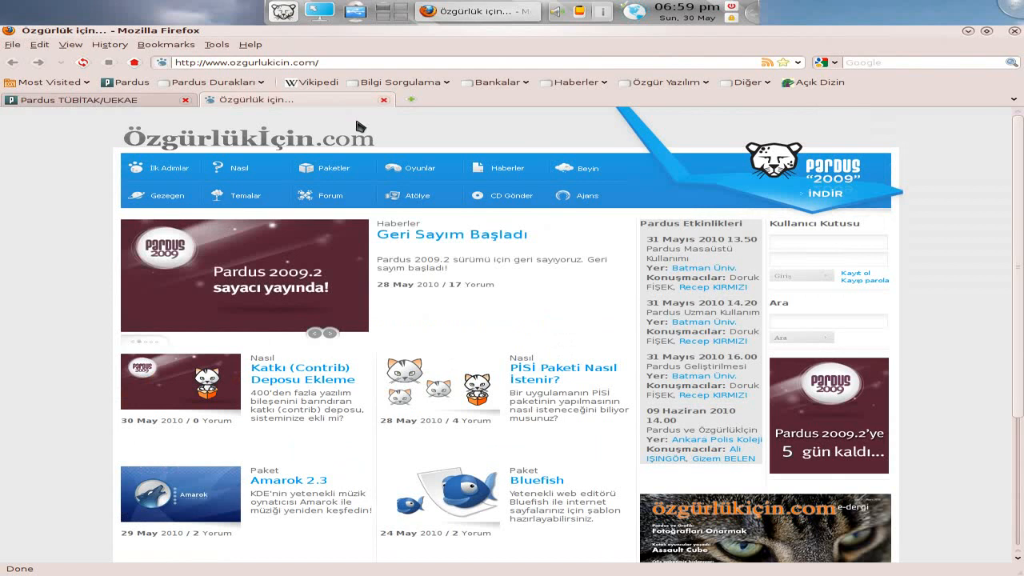
mouse_move(515, 323)
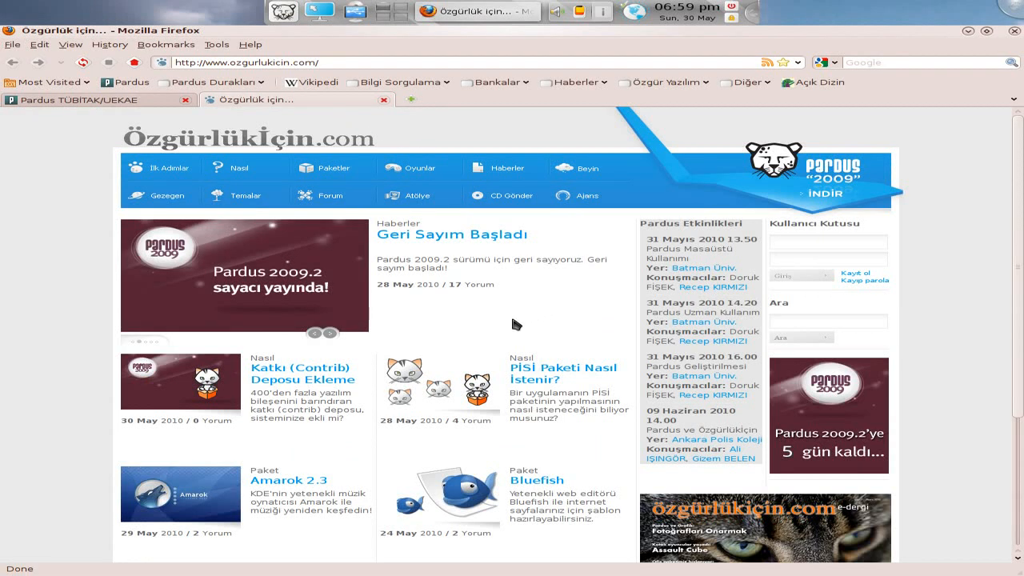
mouse_move(390, 116)
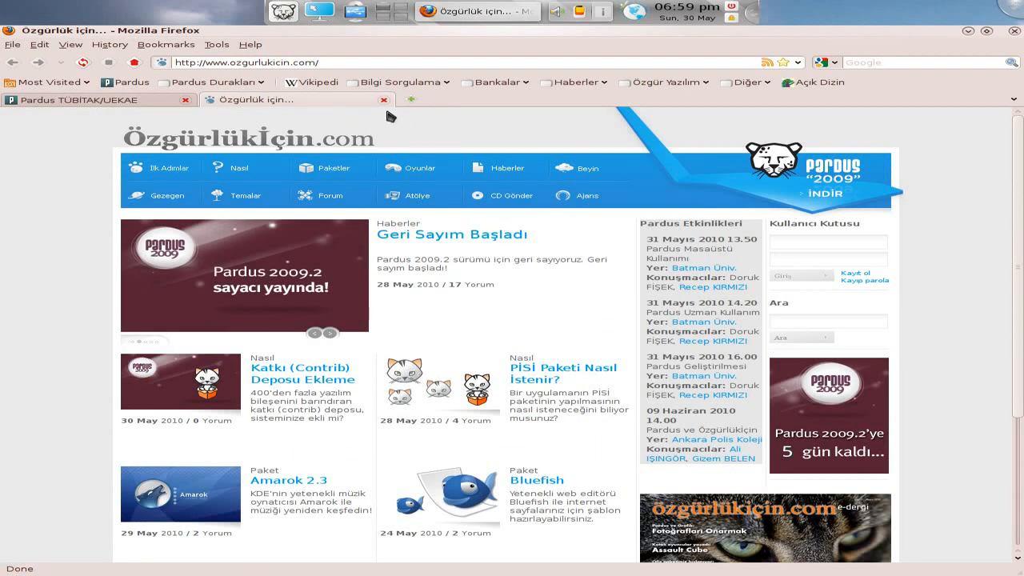
click(382, 99)
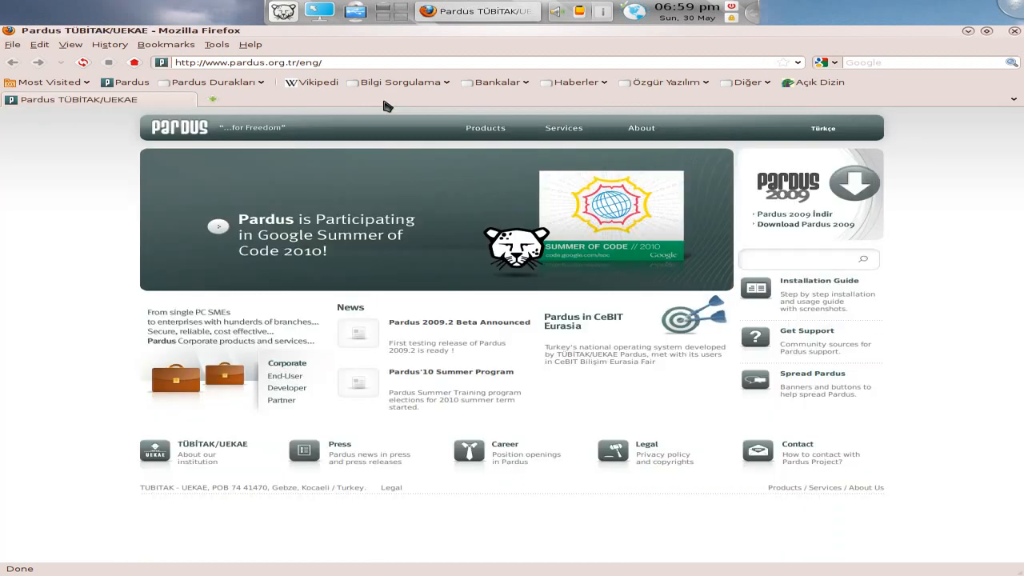
mouse_move(898, 91)
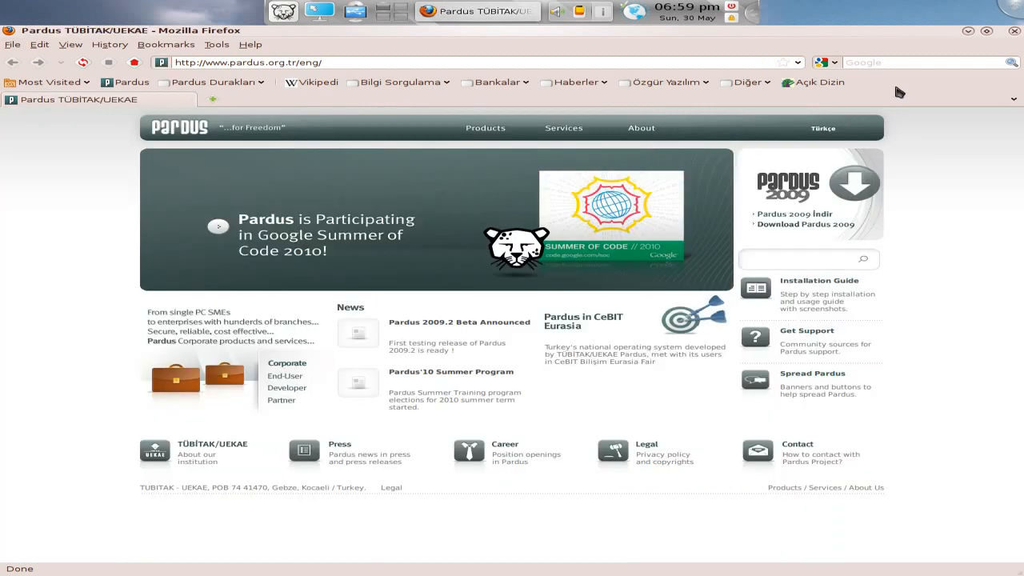
Search Google for 'bbc' from the browser search box
click(920, 63)
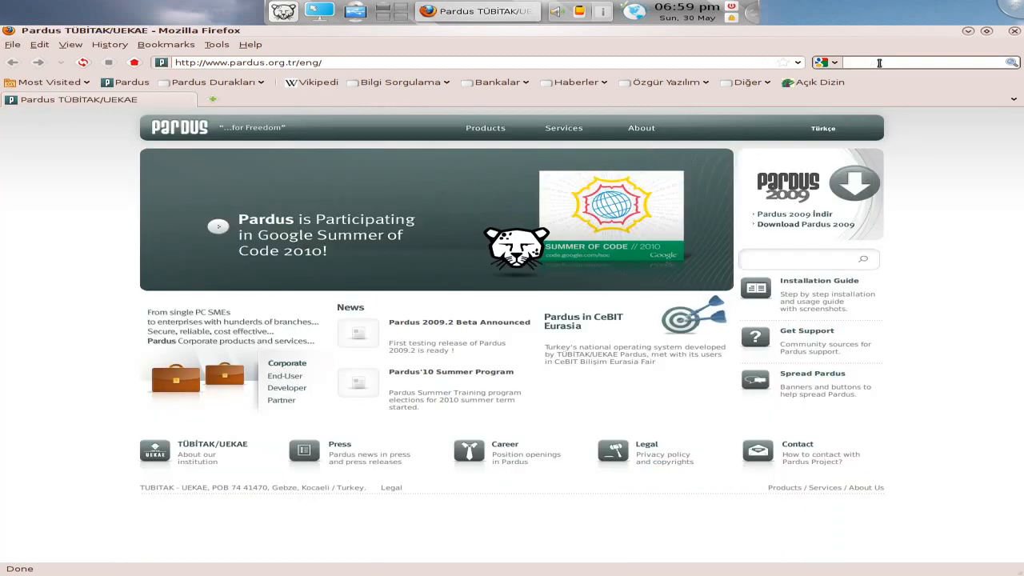
text(bc)
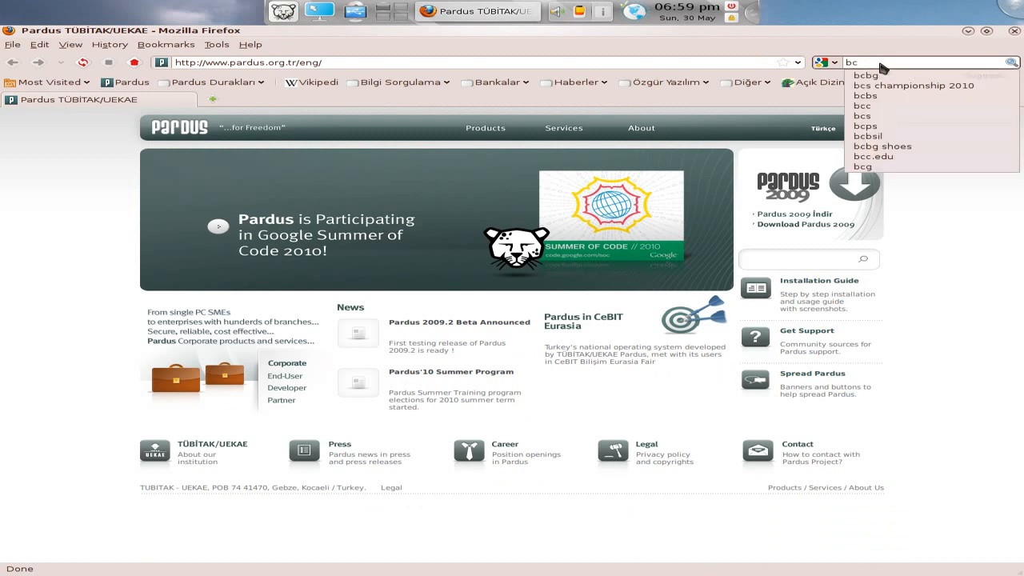
text(bb)
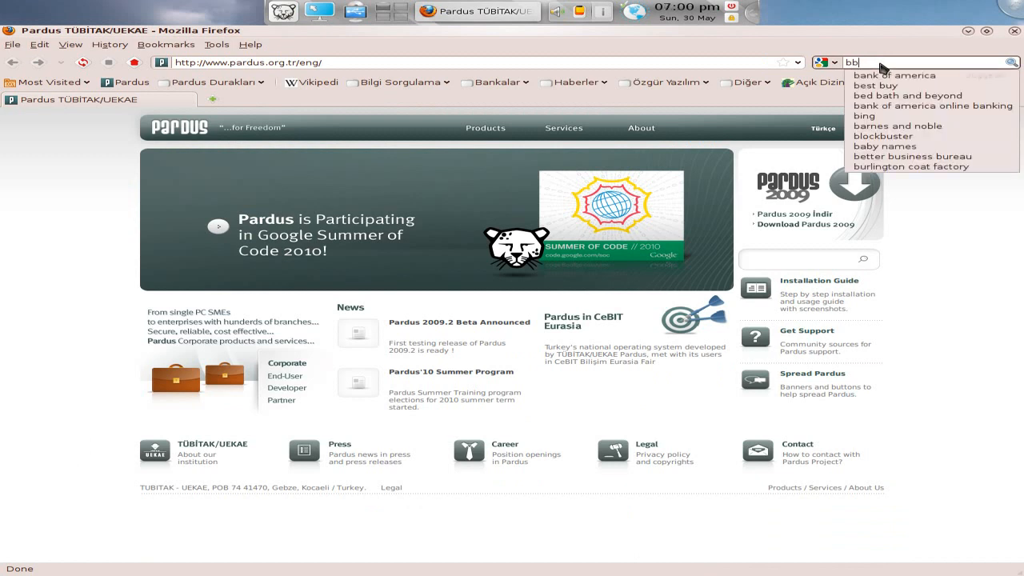
key(Return)
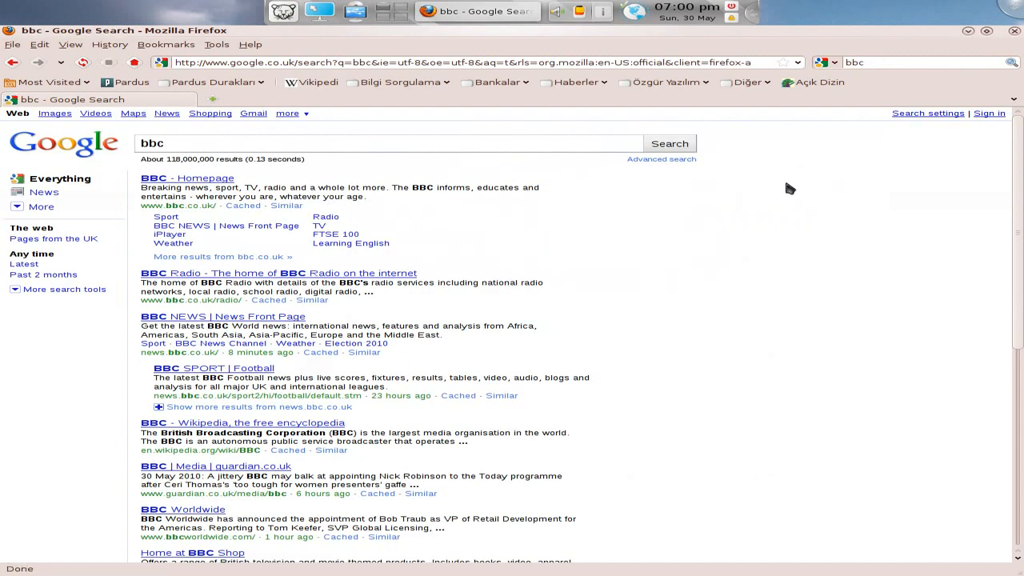
mouse_move(326, 216)
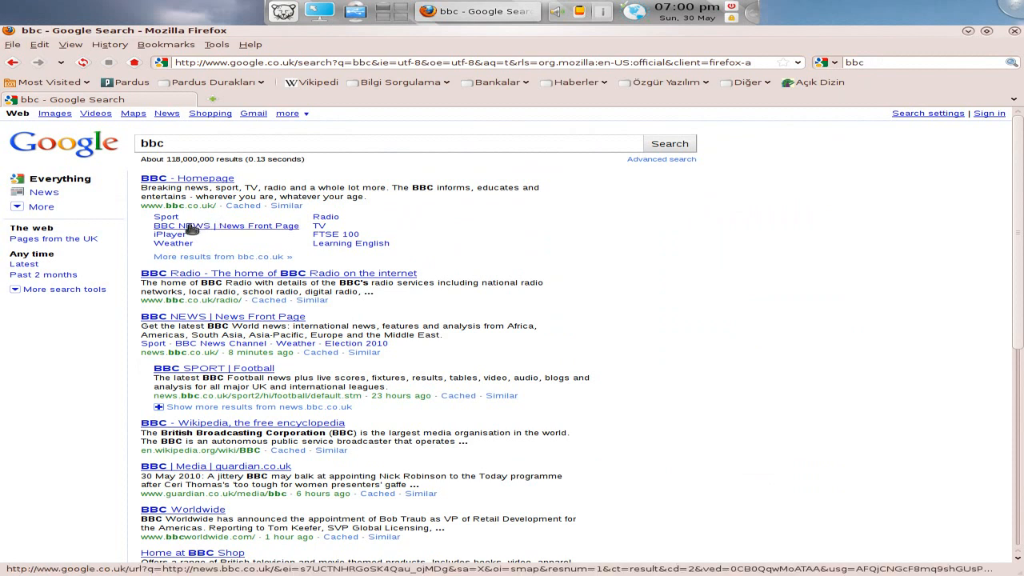
Go from the BBC result to the homepage and the Doctor Who iPlayer Cold Blood page
click(225, 224)
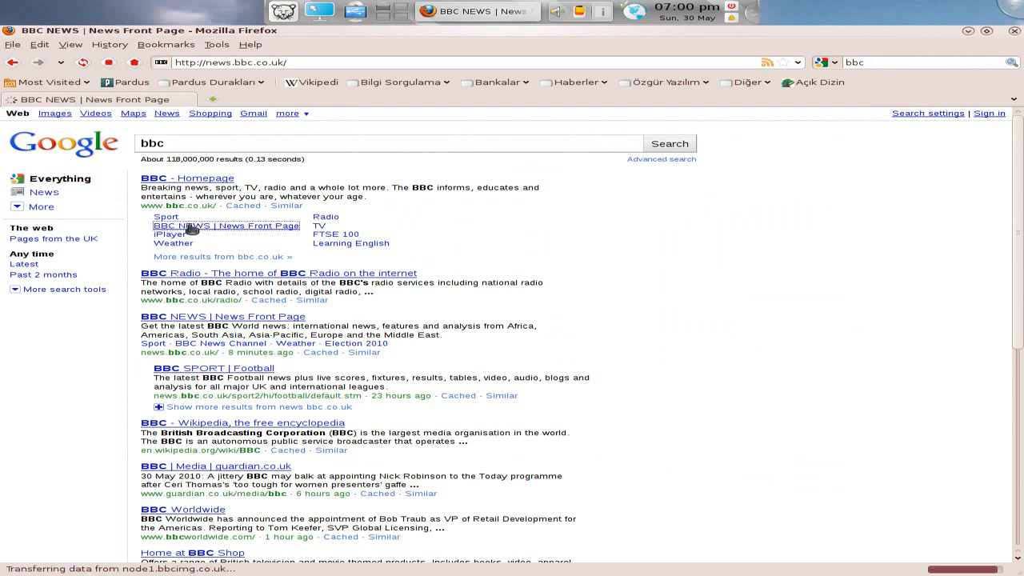
click(224, 224)
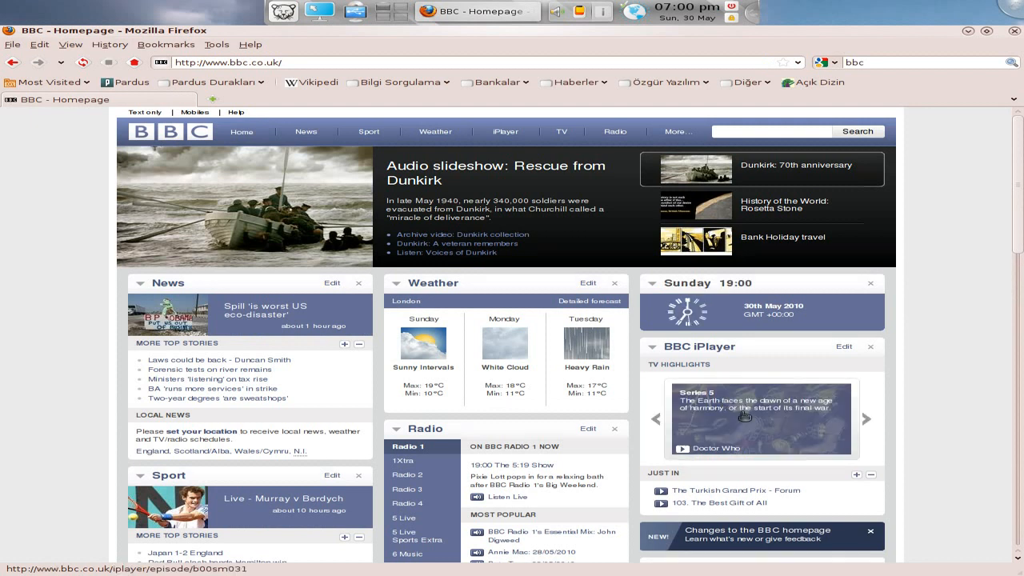
click(744, 416)
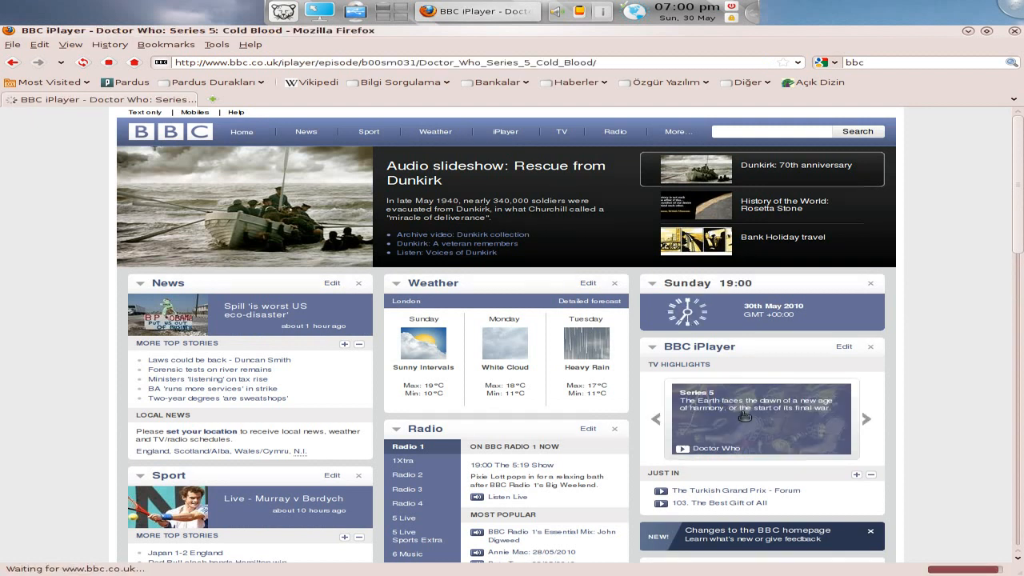
click(762, 419)
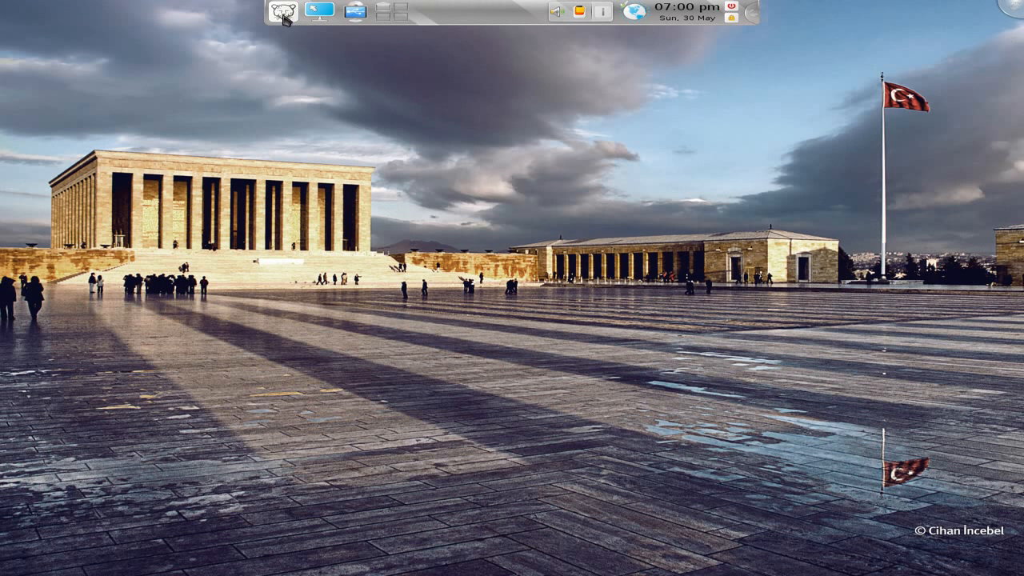
Bring up the Kickoff application launcher showing Favorites
click(281, 11)
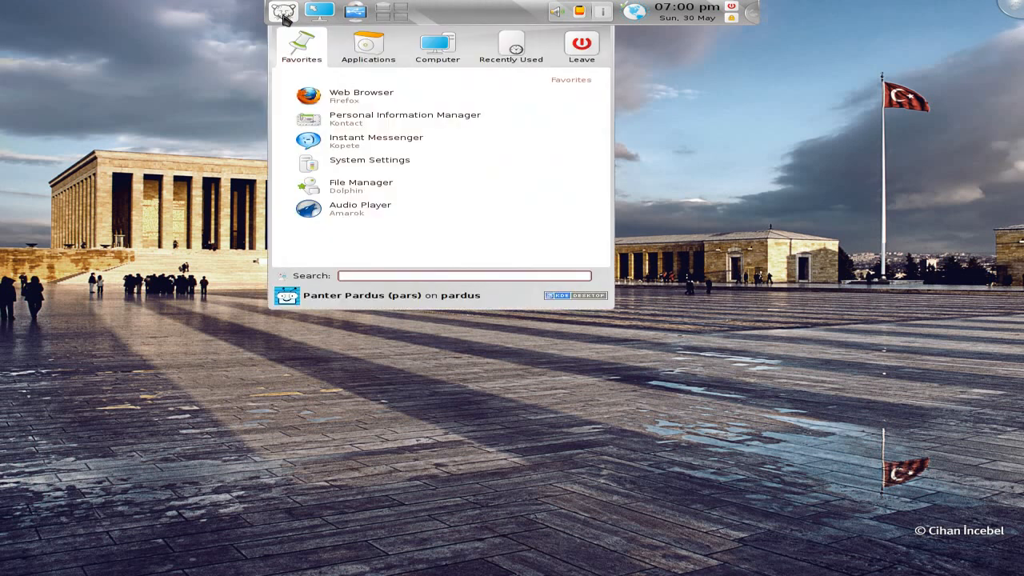
mouse_move(360, 163)
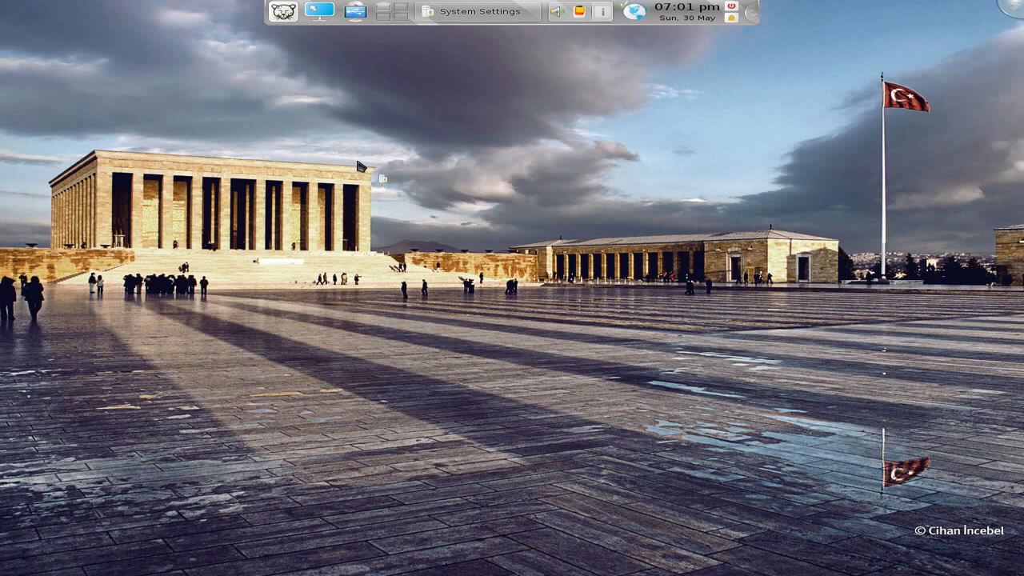
Bring System Settings into view and show its Advanced categories
click(477, 12)
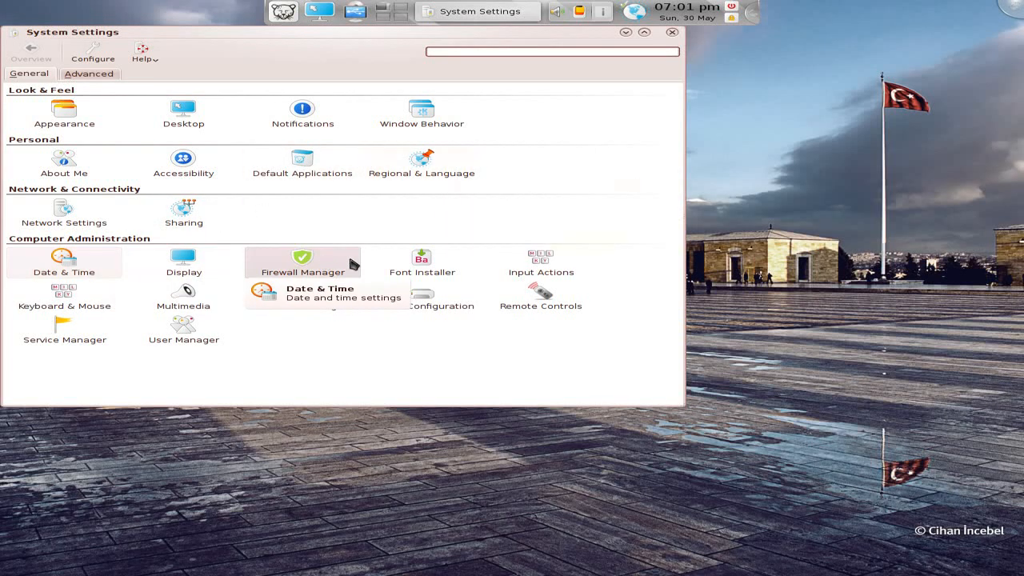
mouse_move(182, 329)
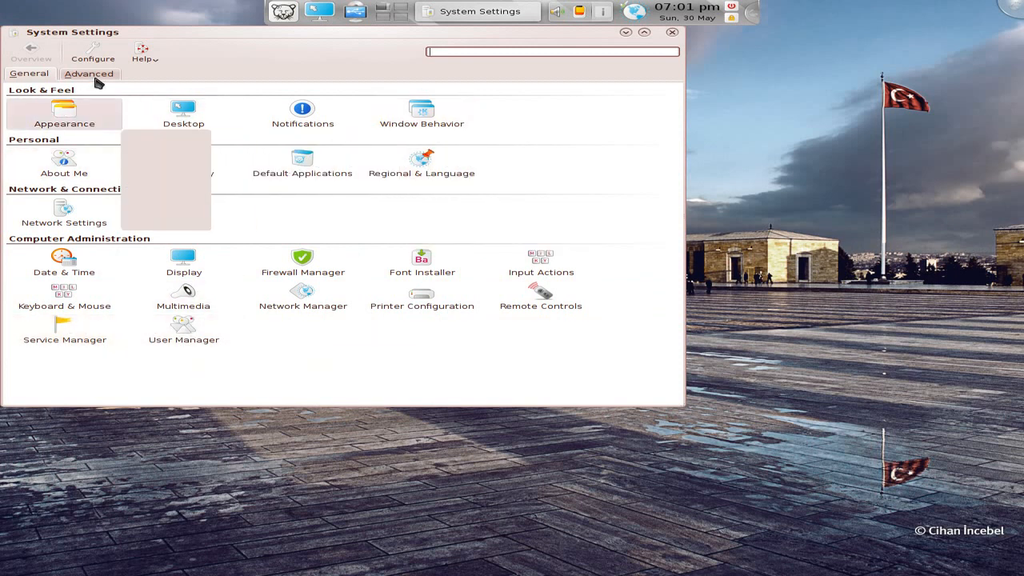
click(88, 73)
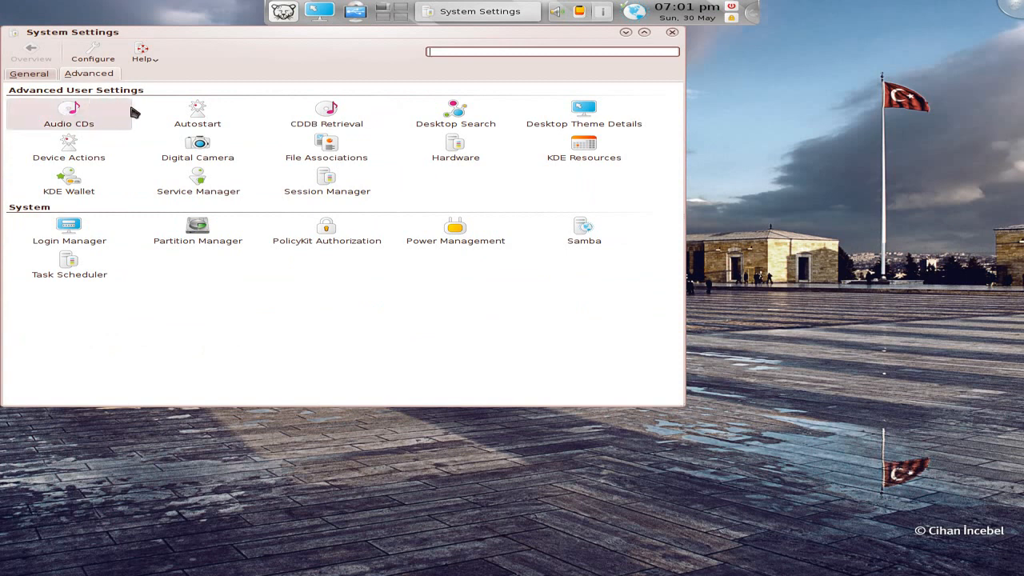
mouse_move(199, 147)
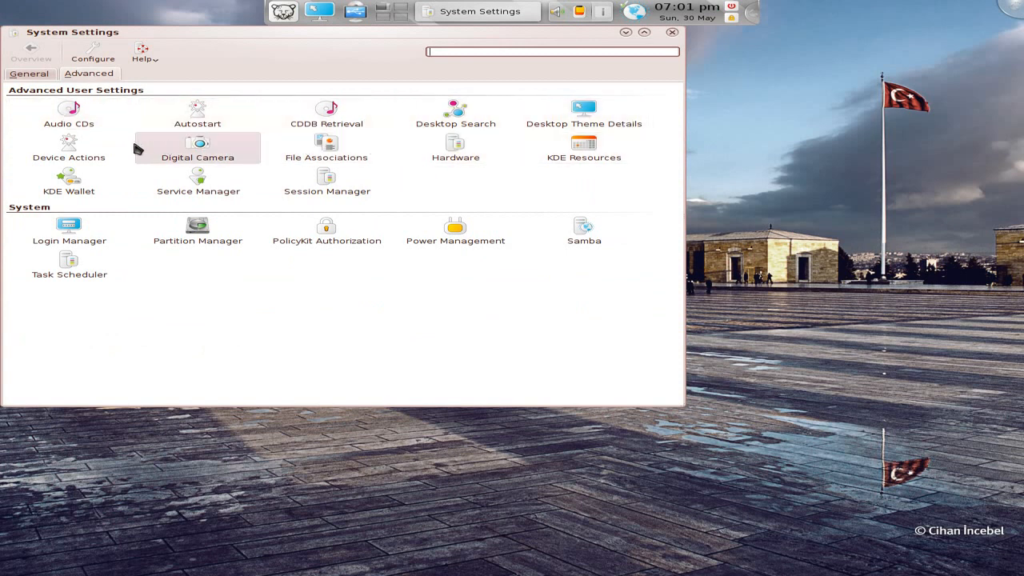
mouse_move(70, 264)
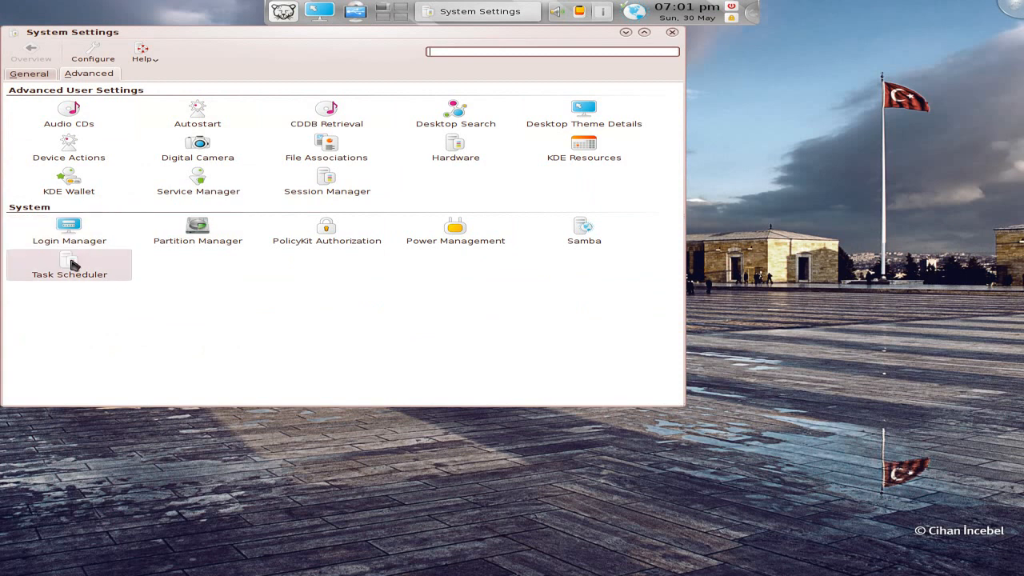
mouse_move(524, 83)
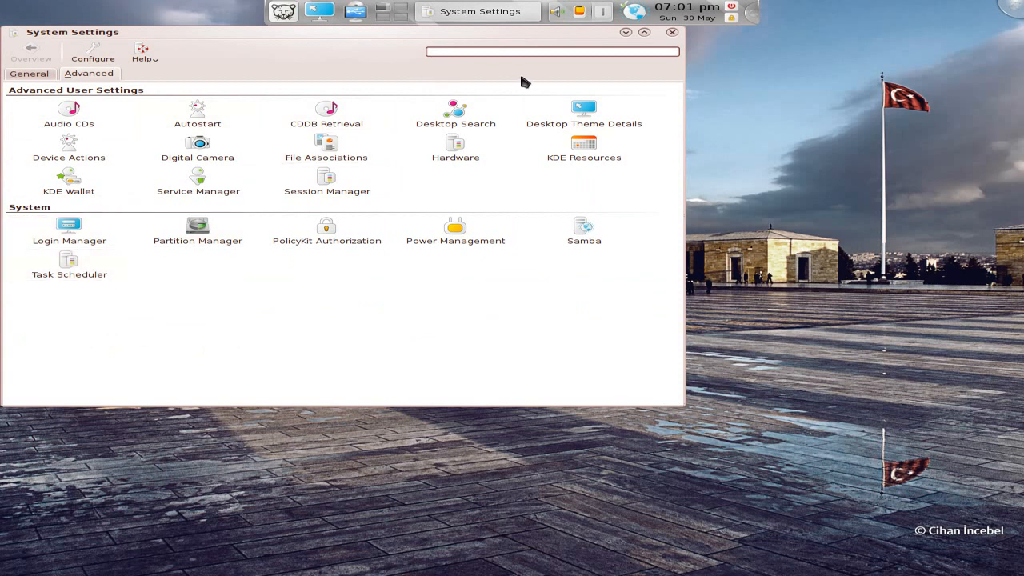
Close System Settings, then show and dismiss the Kickoff launcher
click(671, 32)
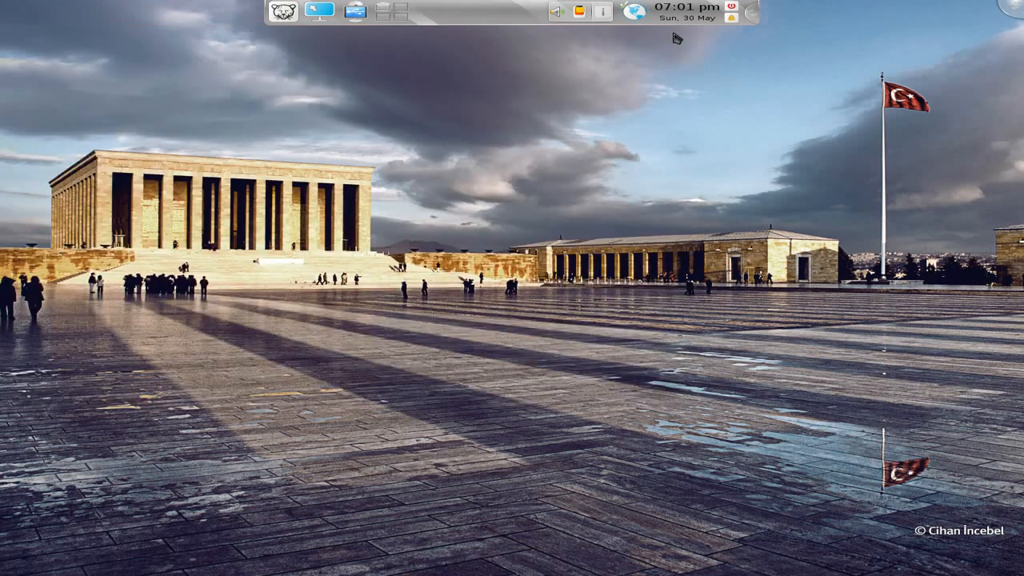
click(281, 11)
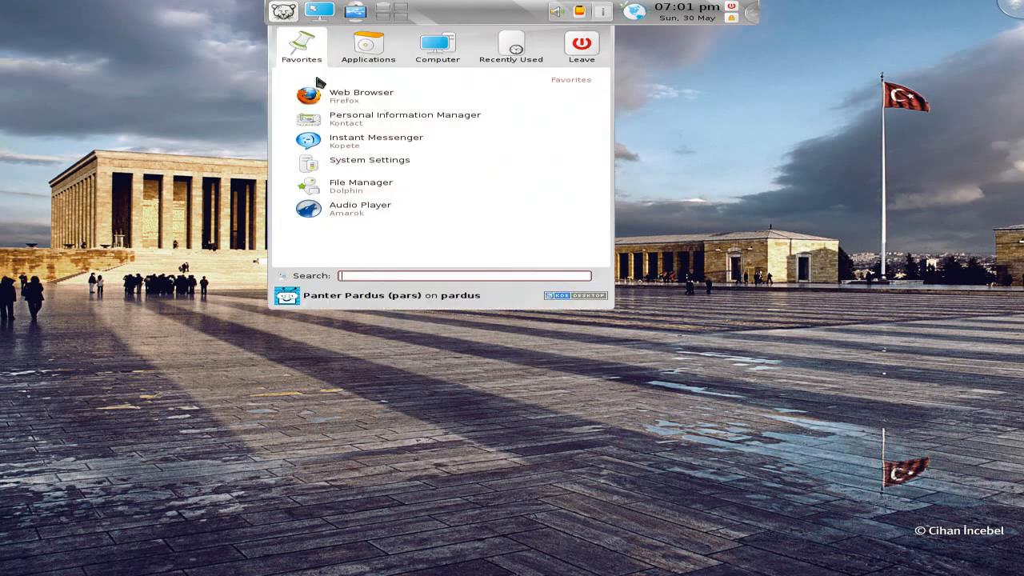
click(368, 46)
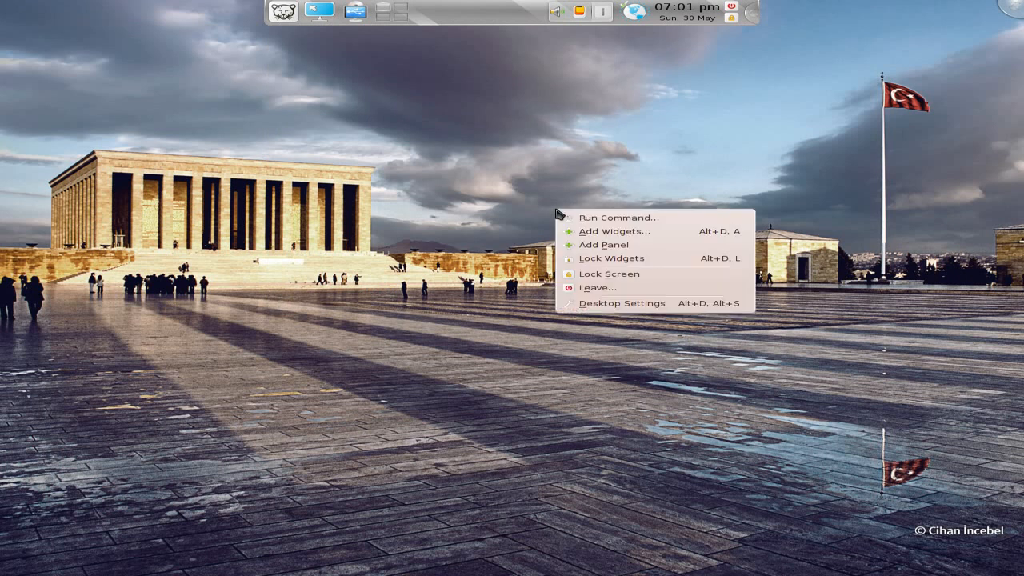
mouse_move(547, 368)
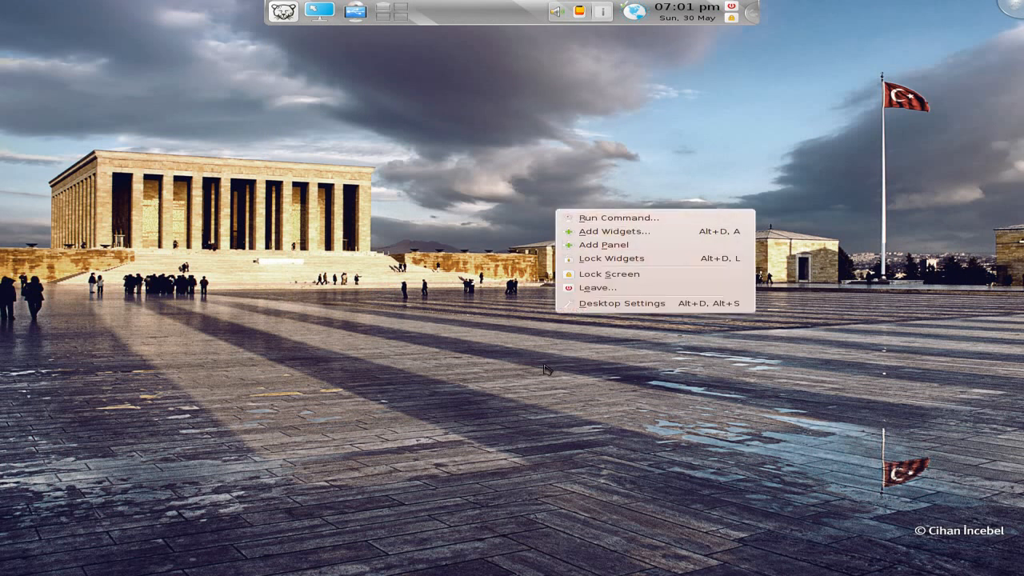